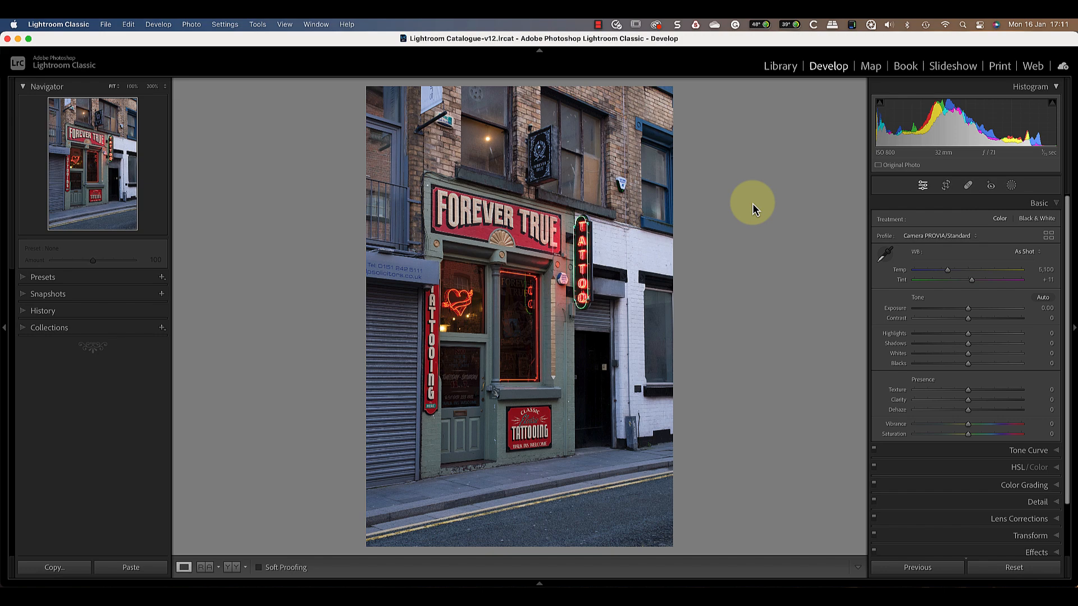
pyautogui.moveTo(759, 211)
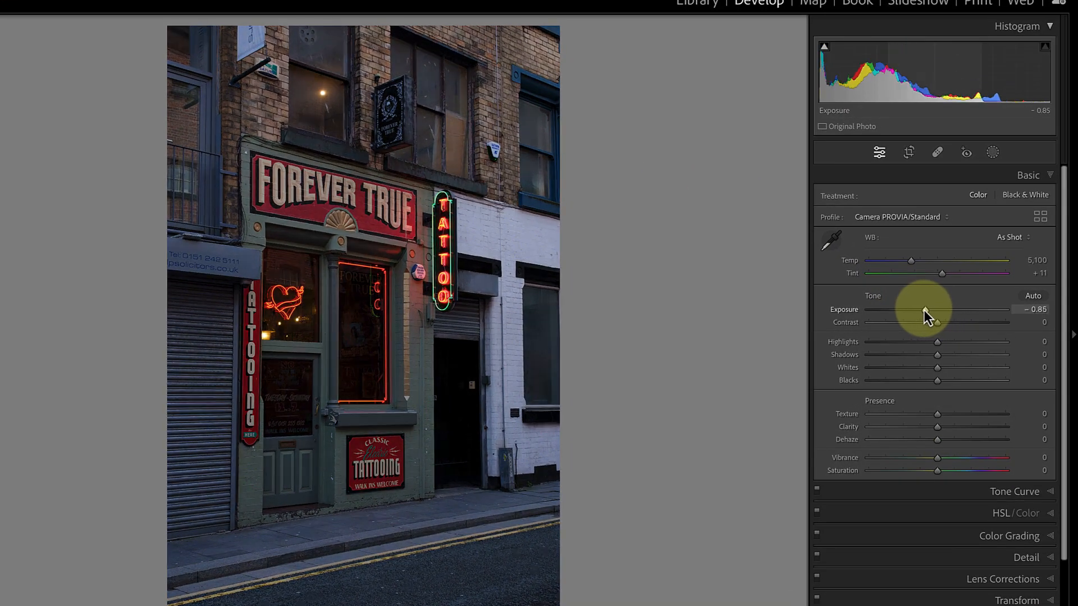
# Step: Darken the photo to Exposure −2.60 and cool Temp to about 3,900 K
pyautogui.moveTo(925, 313); pyautogui.dragTo(900, 313)
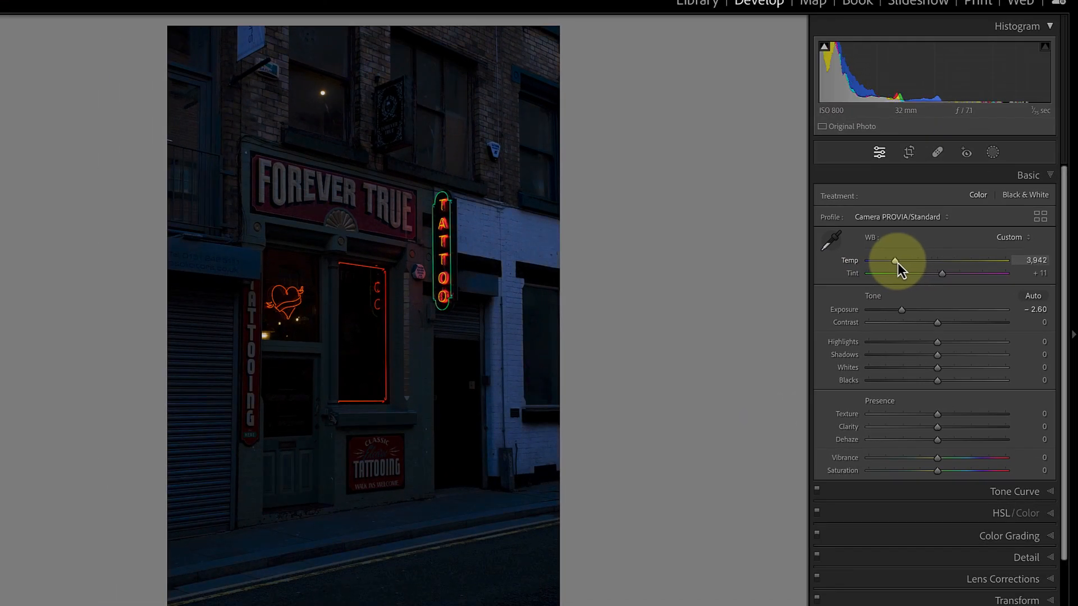
pyautogui.moveTo(895, 263); pyautogui.dragTo(899, 263)
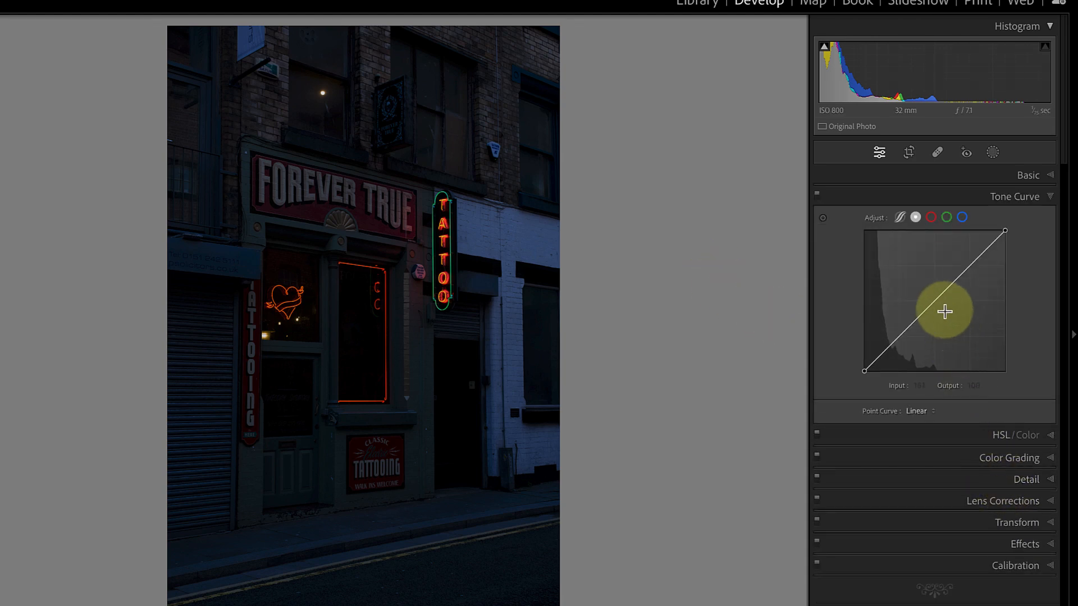
# Step: Shape the Tone Curve with a lowered midtone point and a lifted highlight point, then show Basic again
pyautogui.moveTo(944, 310); pyautogui.dragTo(928, 321)
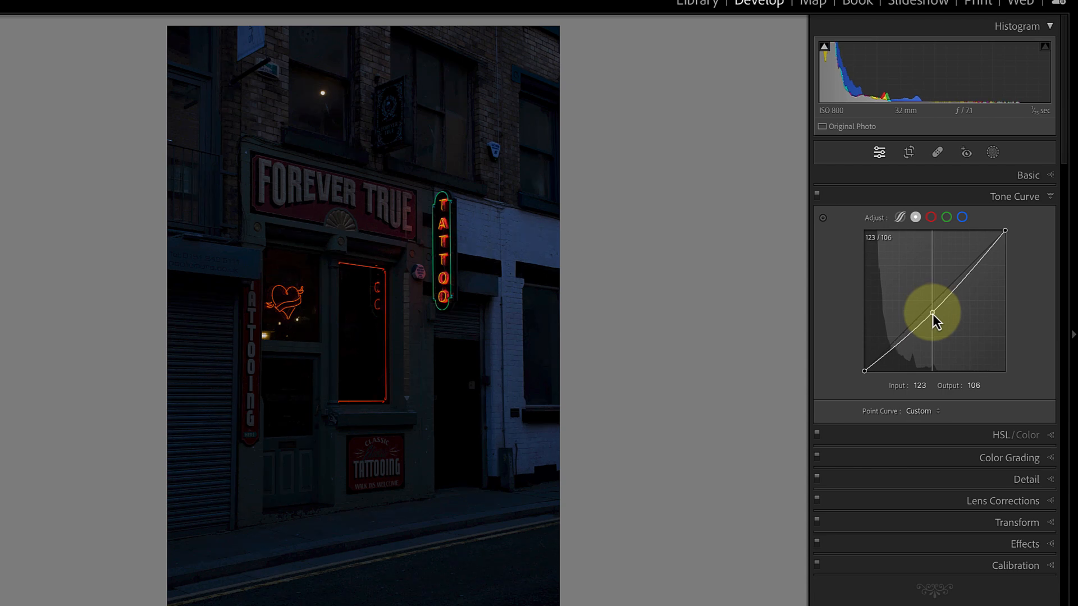
pyautogui.moveTo(934, 319); pyautogui.dragTo(934, 316)
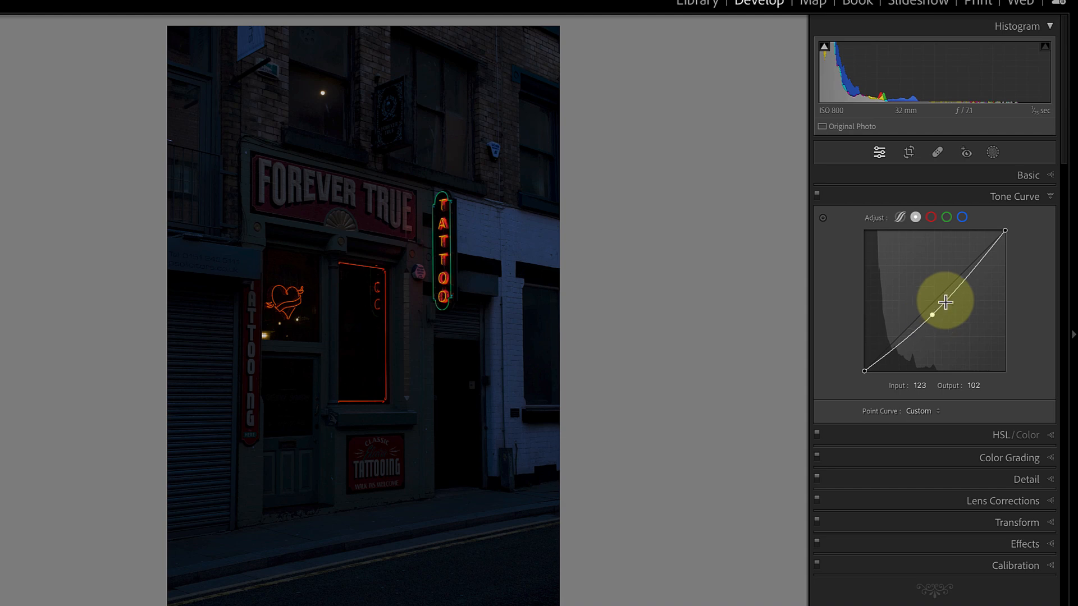
pyautogui.moveTo(949, 301); pyautogui.dragTo(975, 248)
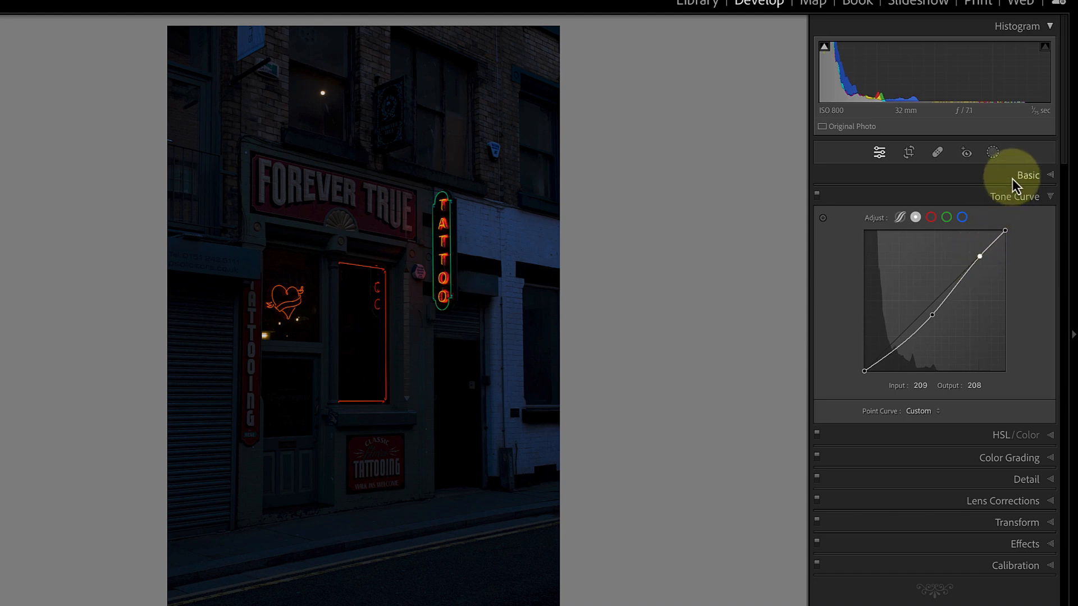
pyautogui.click(1027, 174)
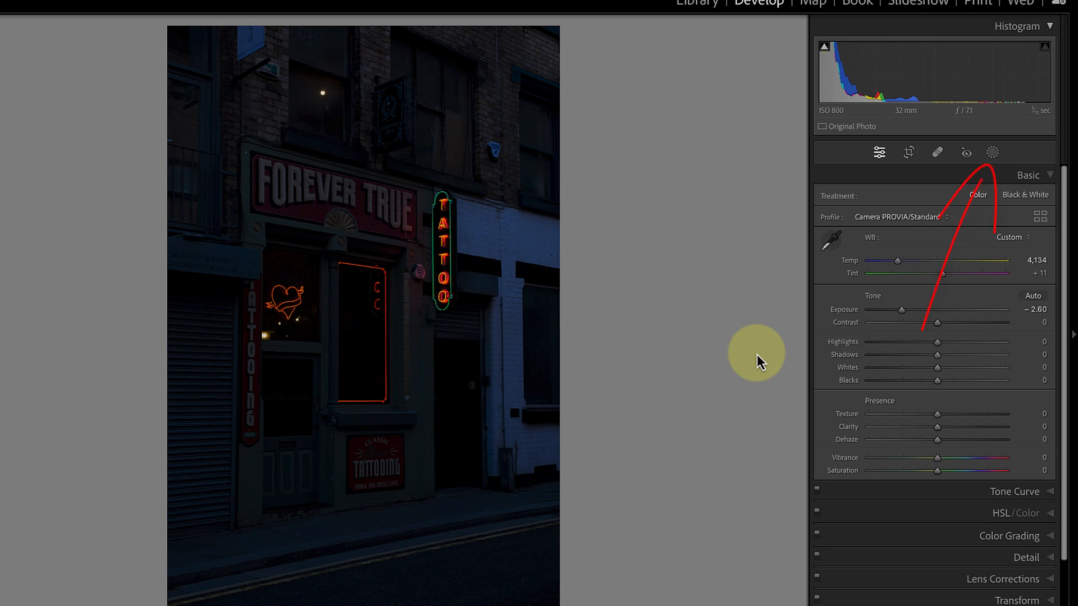
# Step: Add a Radial Gradient mask covering the FOREVER TRUE sign and the TATTOO neon sign
pyautogui.click(992, 152)
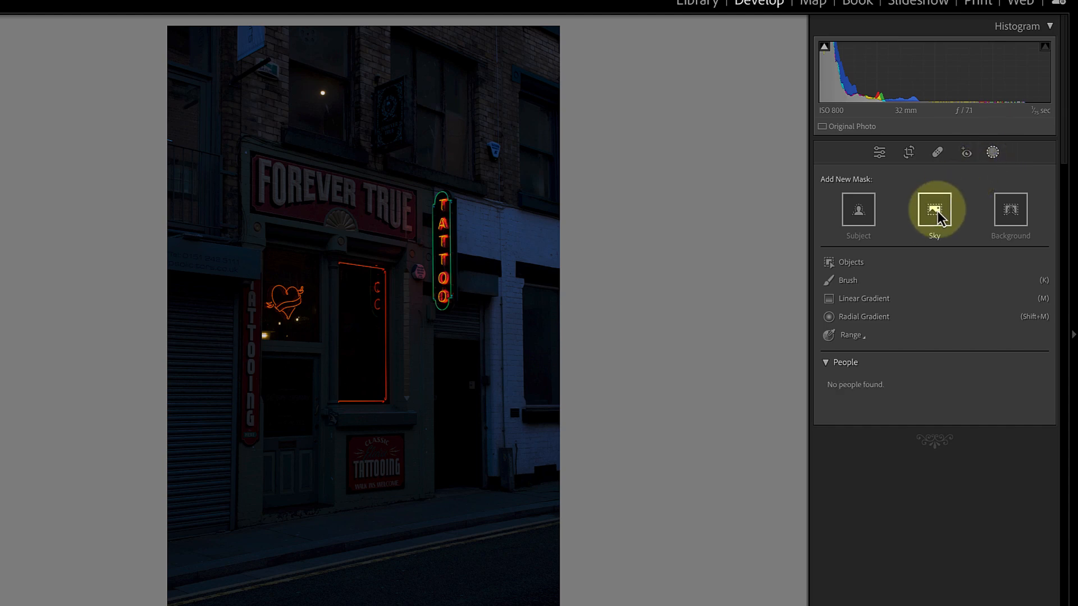
pyautogui.click(934, 209)
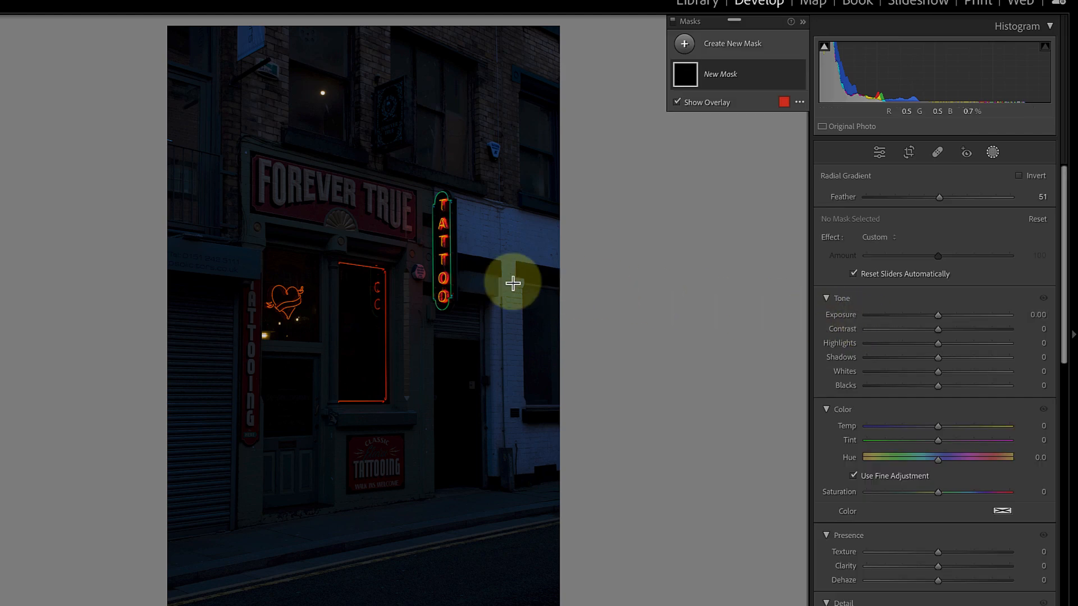
pyautogui.moveTo(402, 217)
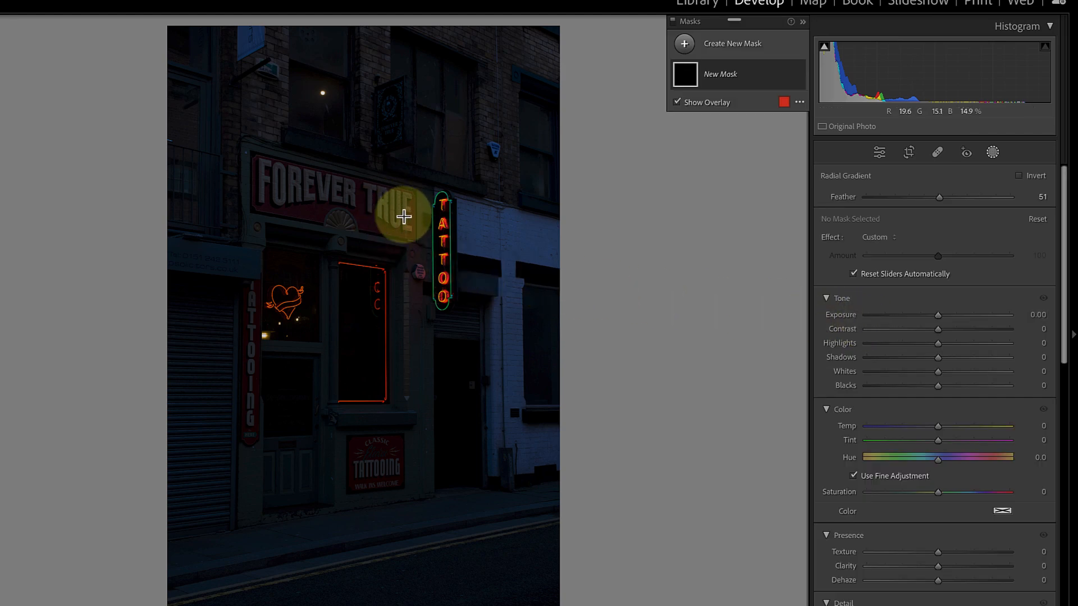
pyautogui.moveTo(402, 216); pyautogui.dragTo(434, 297)
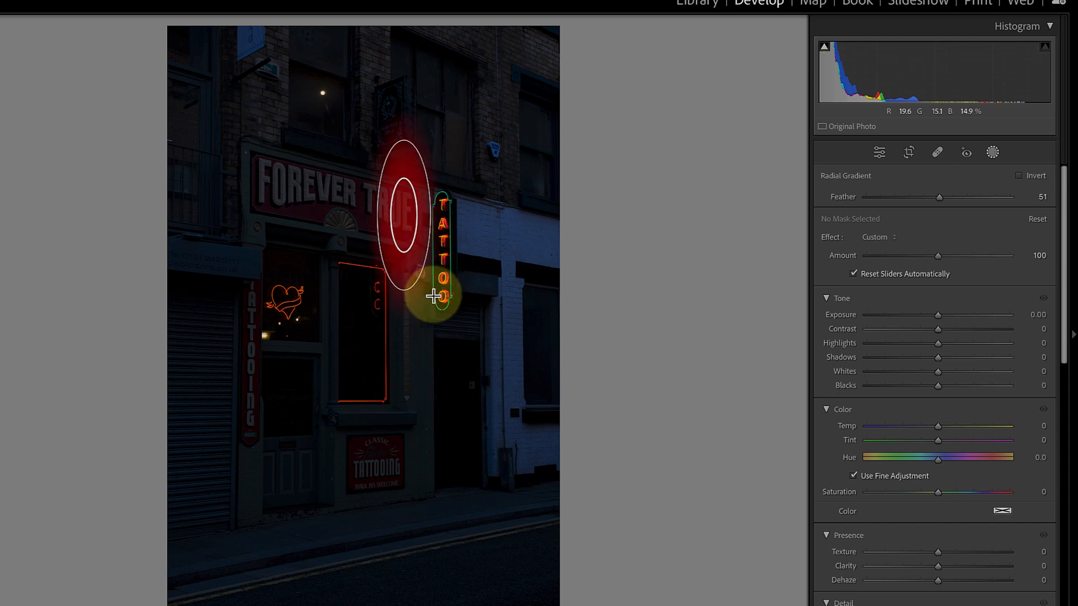
pyautogui.moveTo(433, 296); pyautogui.dragTo(402, 218)
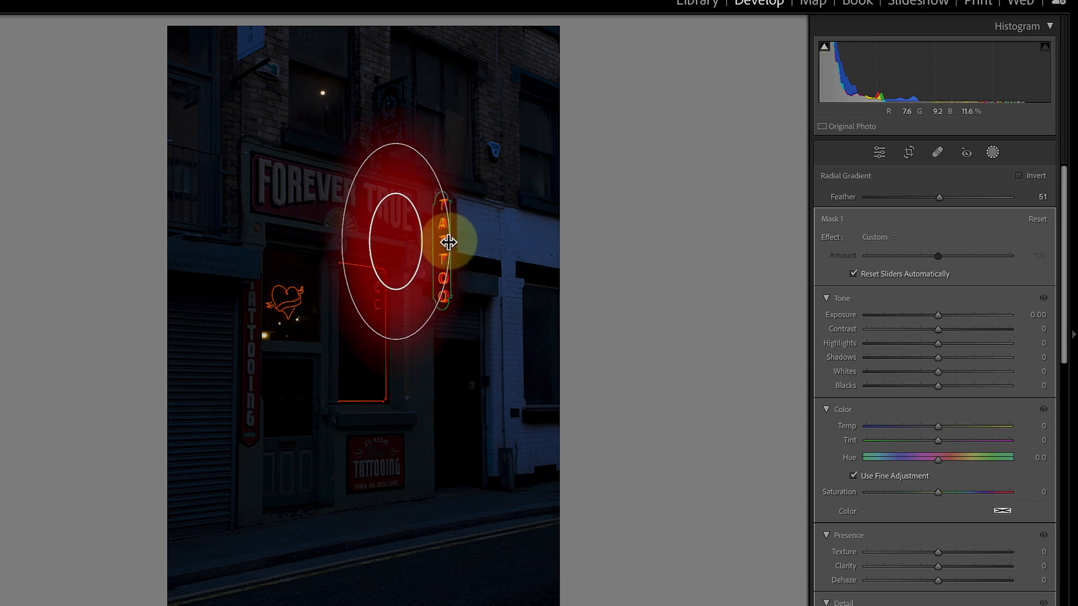
pyautogui.moveTo(448, 242); pyautogui.dragTo(401, 245)
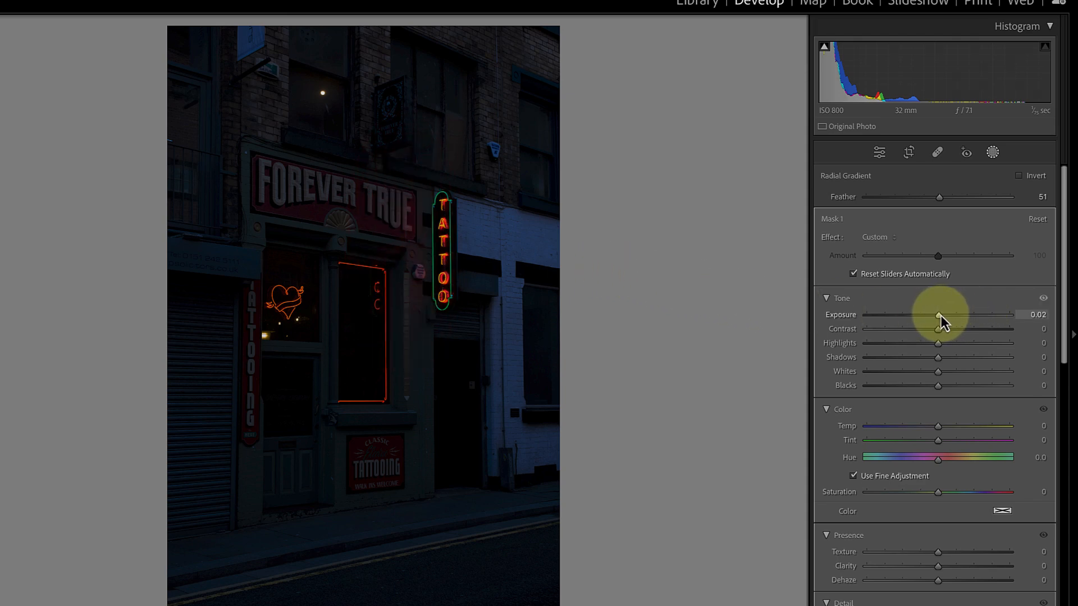
# Step: Make the masked sign area glow with mask Exposure 1.65 and Temp 59
pyautogui.moveTo(940, 315); pyautogui.dragTo(962, 315)
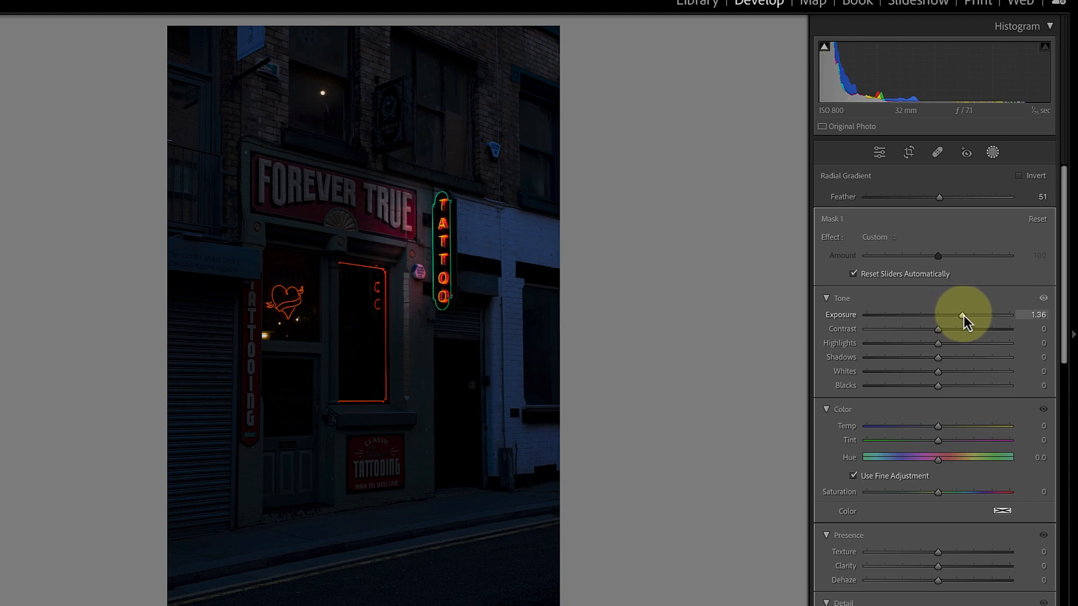
pyautogui.moveTo(961, 315); pyautogui.dragTo(968, 315)
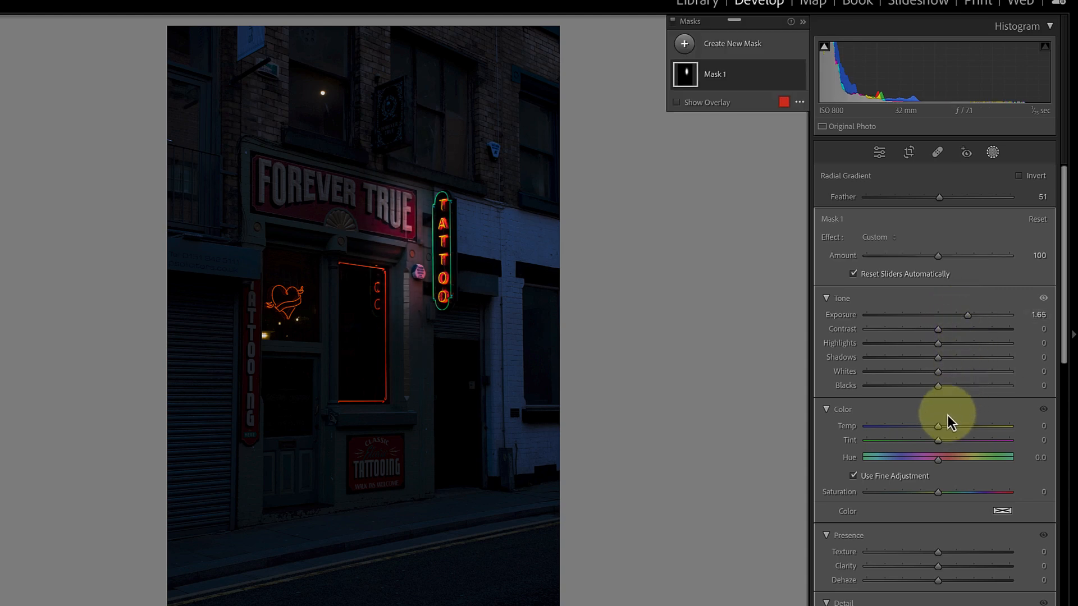
pyautogui.moveTo(937, 425); pyautogui.dragTo(974, 425)
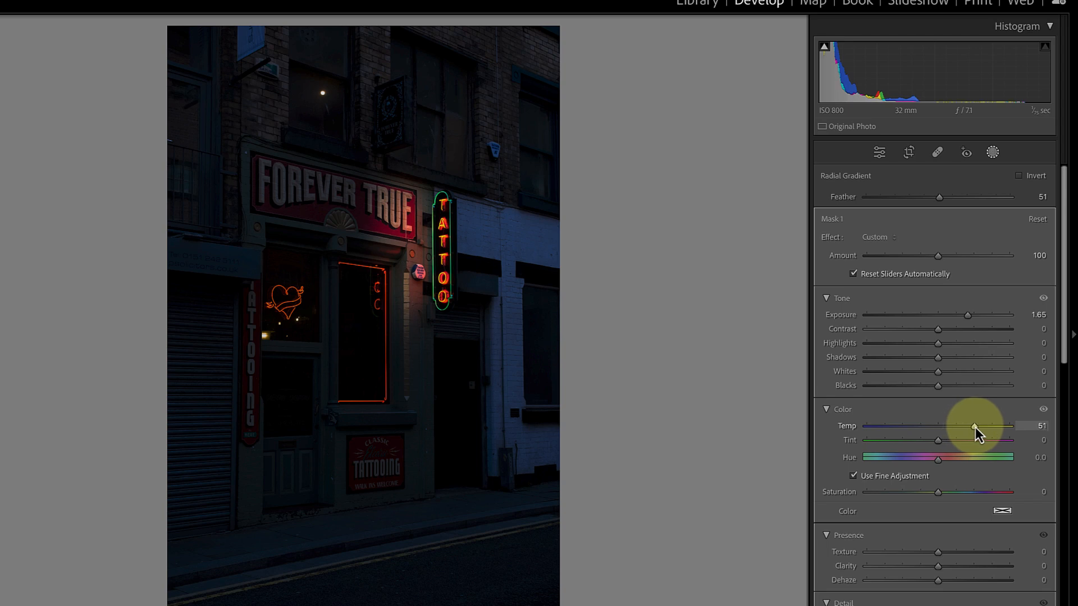
pyautogui.moveTo(974, 427); pyautogui.dragTo(980, 426)
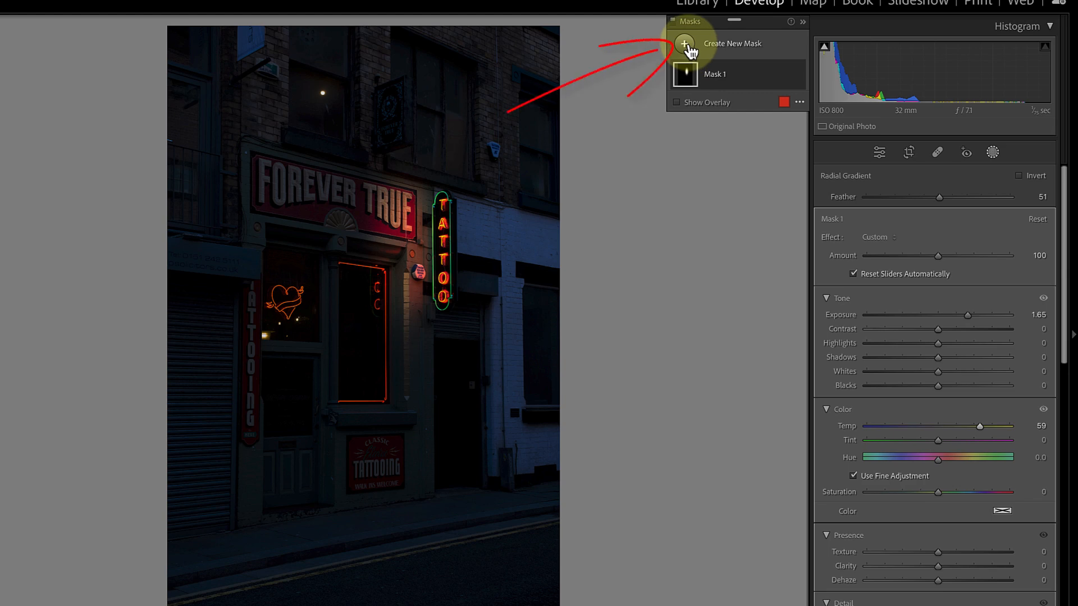
# Step: Add a second radial mask on the heart neon window at Exposure 2.23 and Temp 55
pyautogui.click(684, 44)
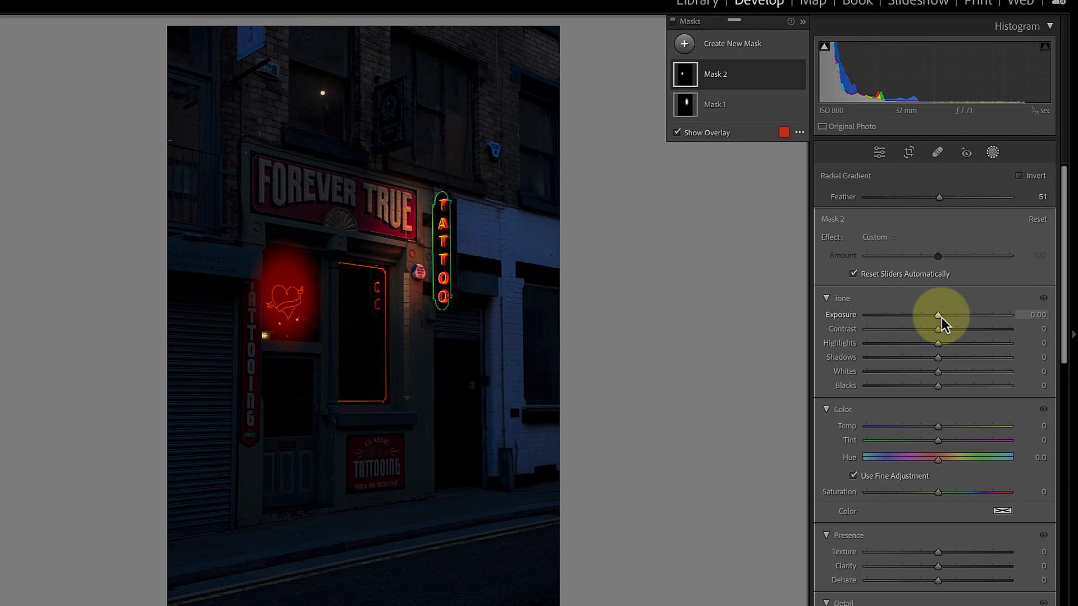
pyautogui.moveTo(937, 315); pyautogui.dragTo(944, 315)
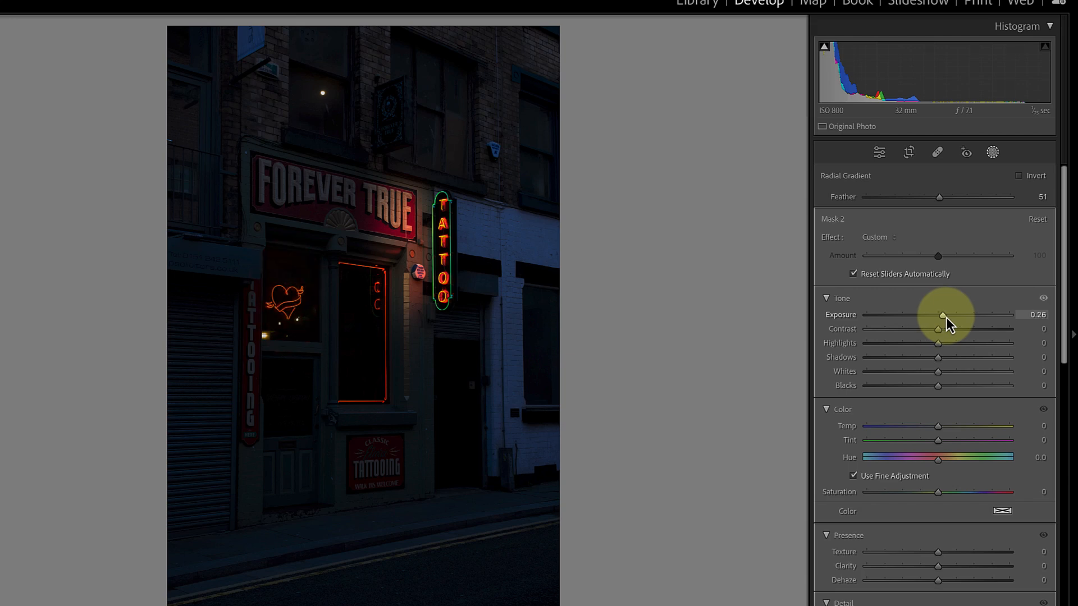
pyautogui.moveTo(943, 314); pyautogui.dragTo(967, 315)
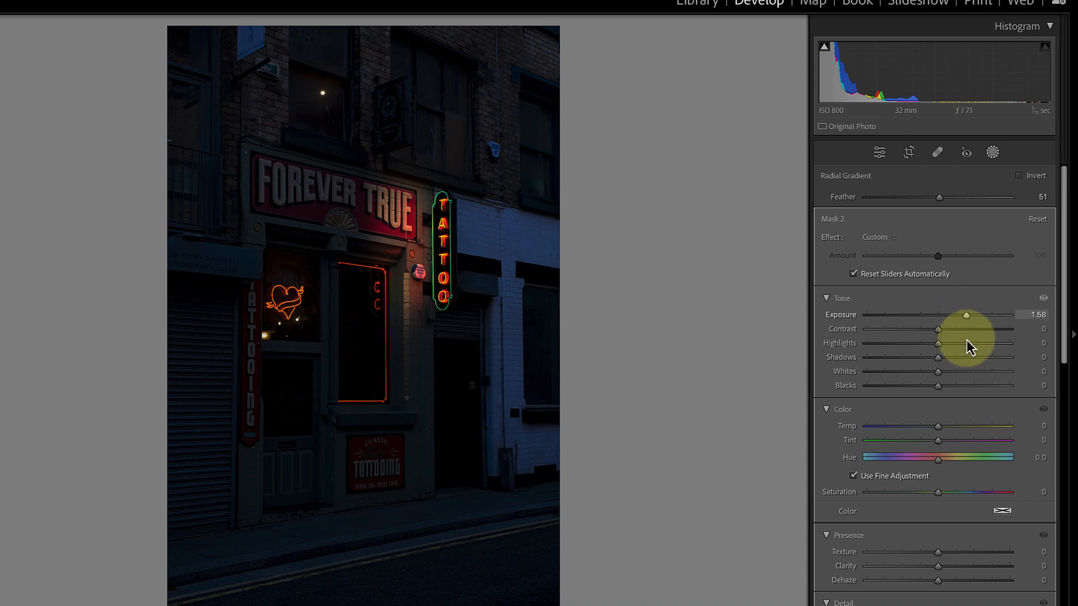
pyautogui.moveTo(937, 426); pyautogui.dragTo(982, 425)
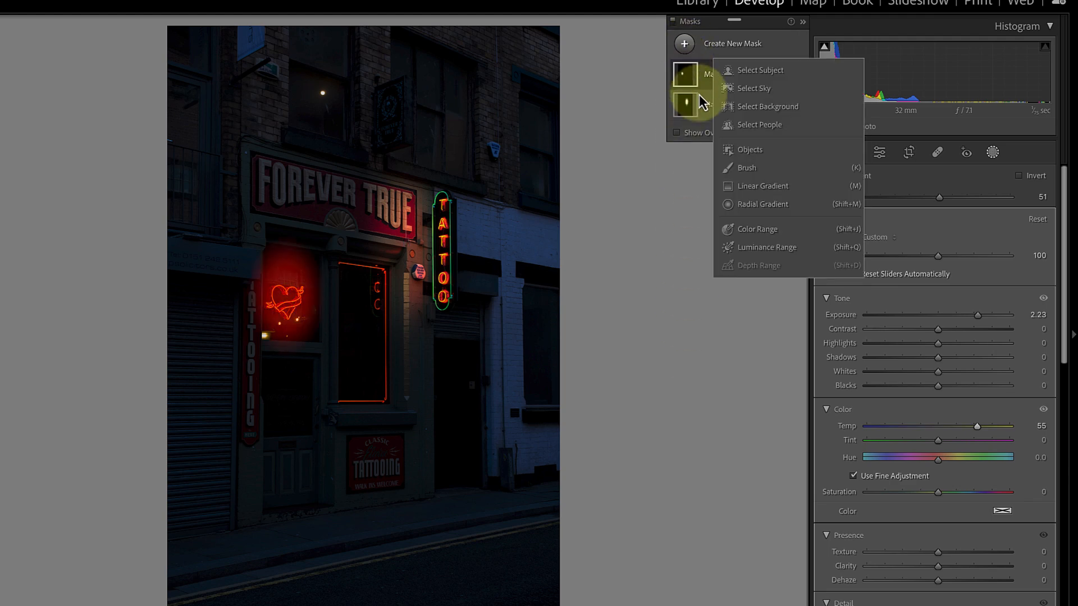
# Step: Draw and tilt a third Radial Gradient mask along the pavement in front of the shop
pyautogui.click(763, 204)
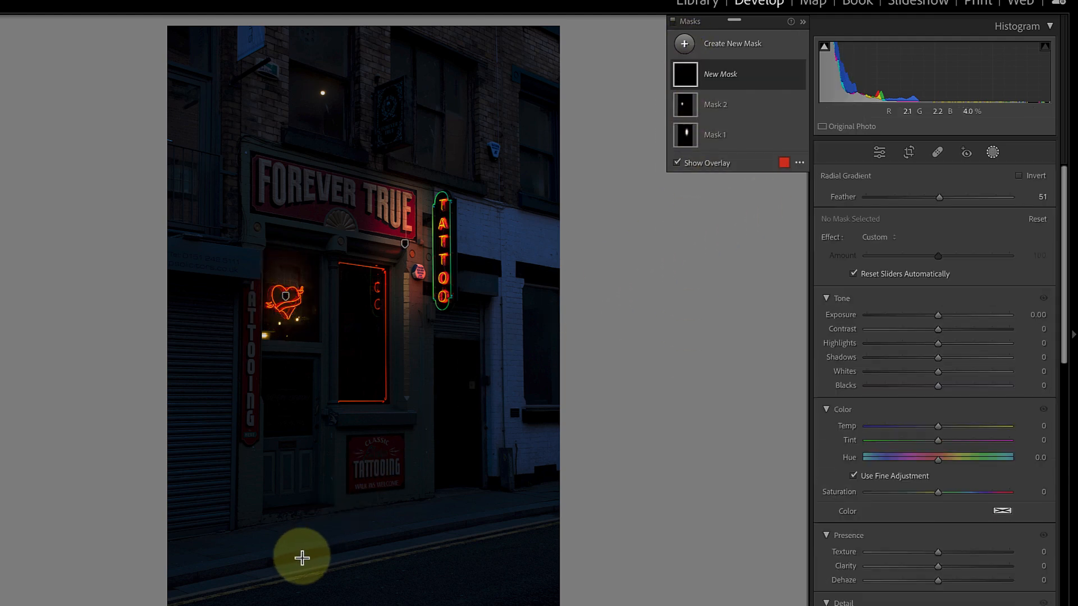
pyautogui.moveTo(301, 557); pyautogui.dragTo(409, 538)
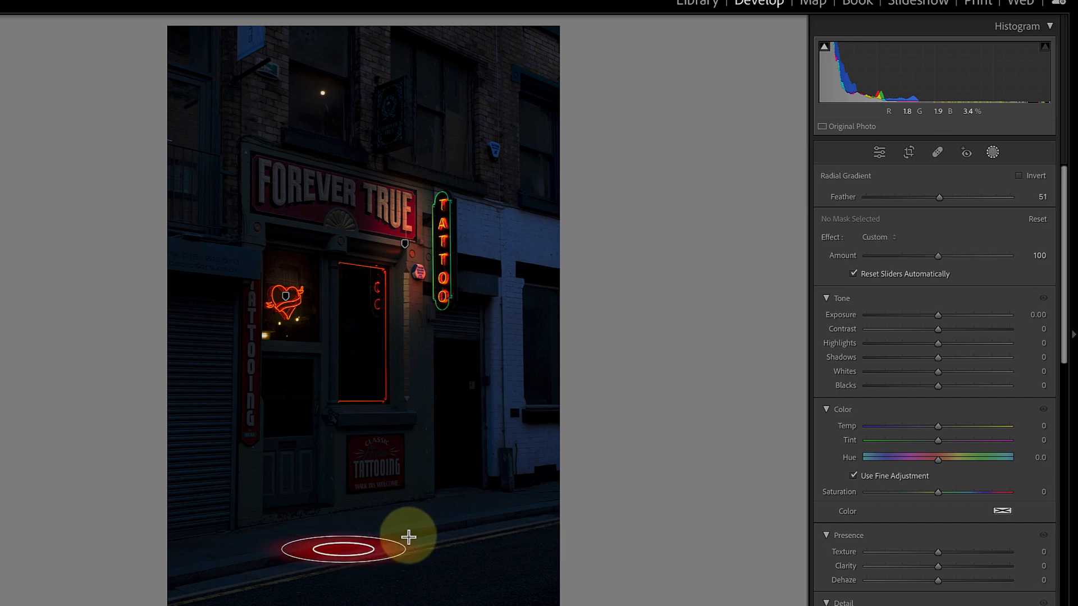
pyautogui.moveTo(409, 538); pyautogui.dragTo(490, 506)
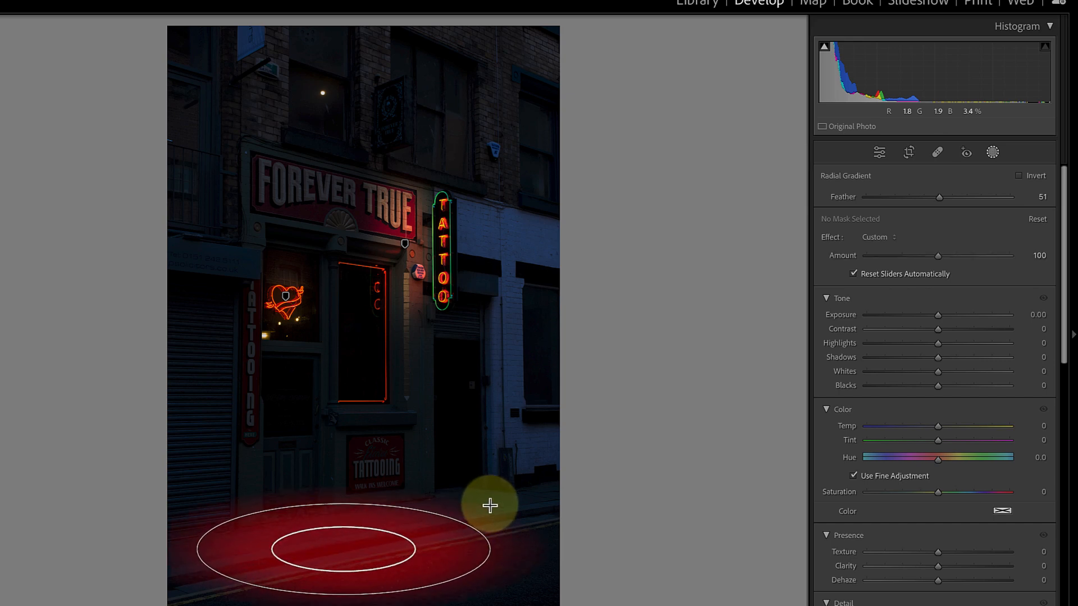
pyautogui.moveTo(490, 507); pyautogui.dragTo(511, 512)
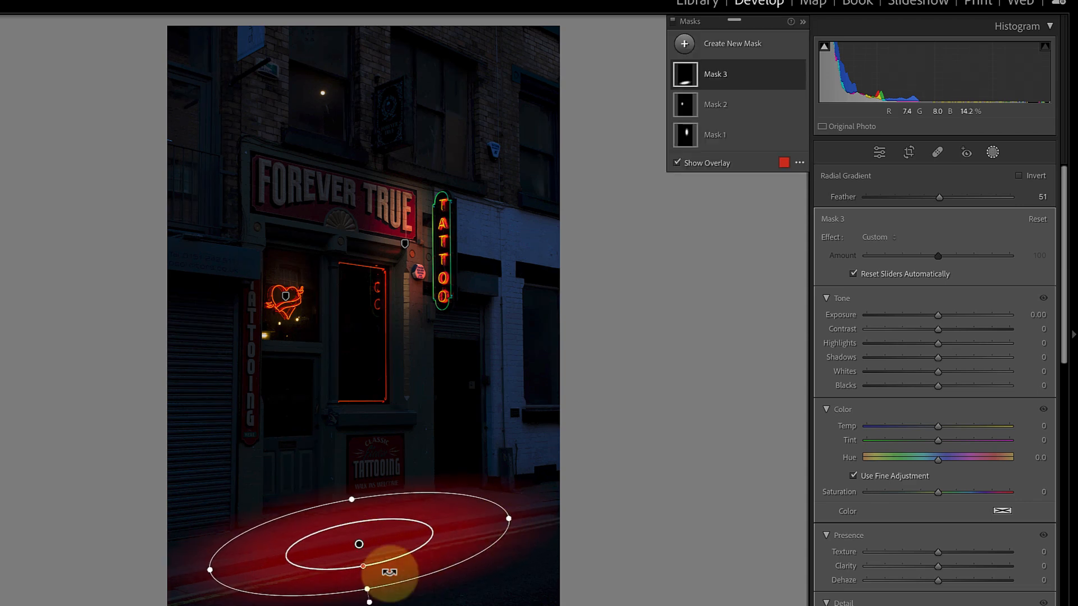
pyautogui.moveTo(391, 572); pyautogui.dragTo(359, 548)
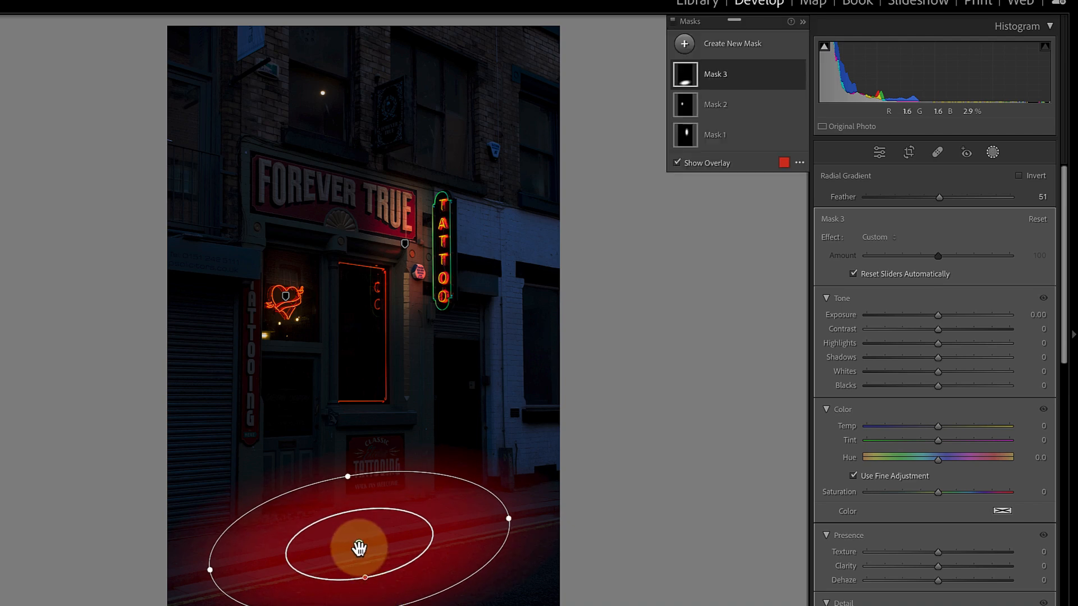
# Step: Light the pavement mask with Exposure 2.42 and warm Temp 72
pyautogui.moveTo(938, 315); pyautogui.dragTo(953, 315)
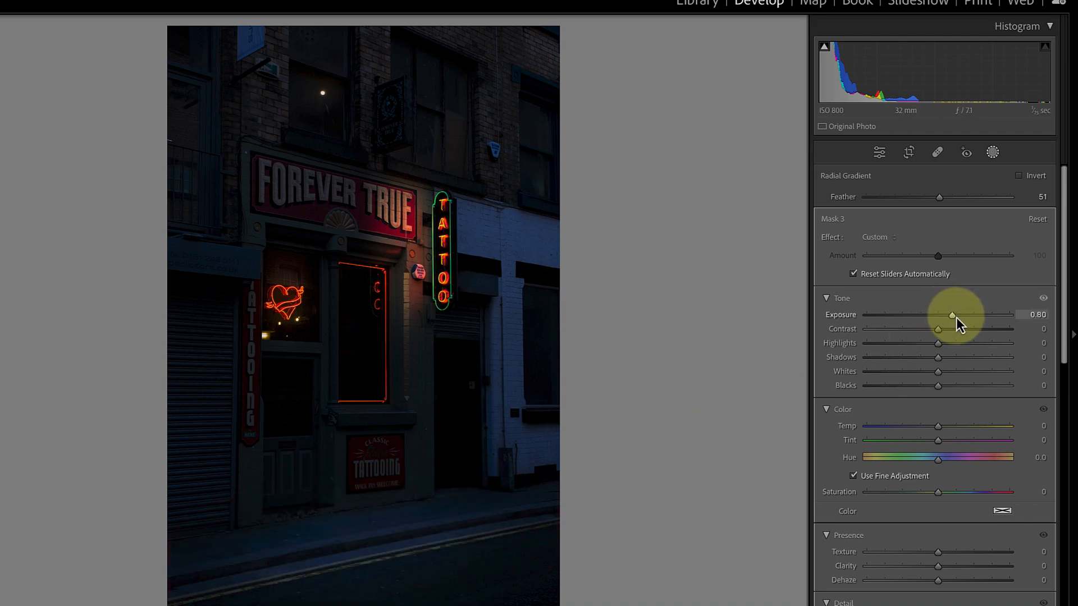
pyautogui.moveTo(953, 315); pyautogui.dragTo(982, 315)
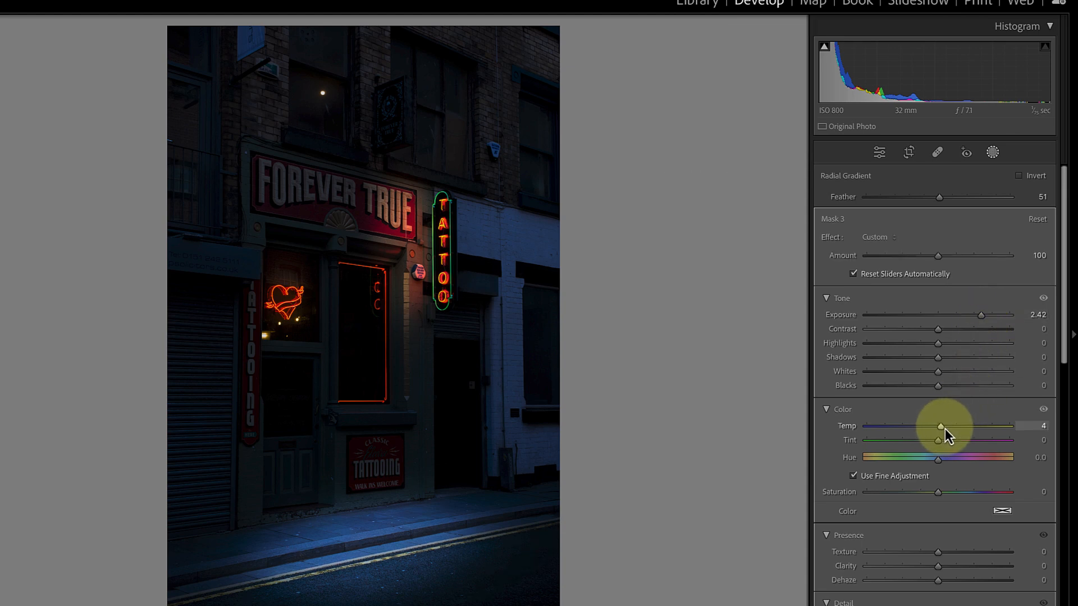
pyautogui.moveTo(940, 427); pyautogui.dragTo(982, 426)
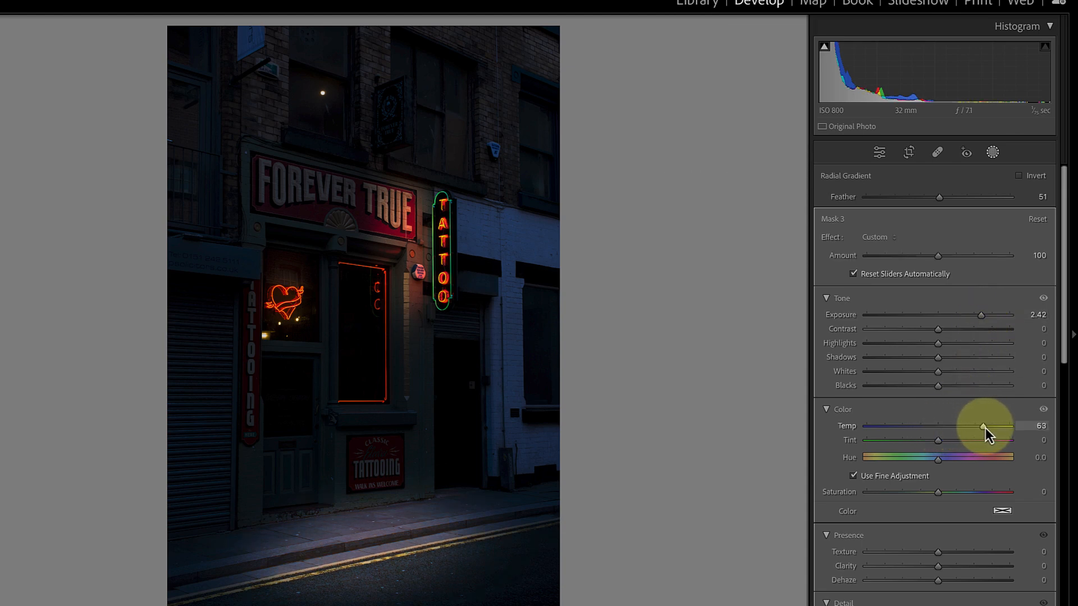
pyautogui.moveTo(983, 426); pyautogui.dragTo(989, 425)
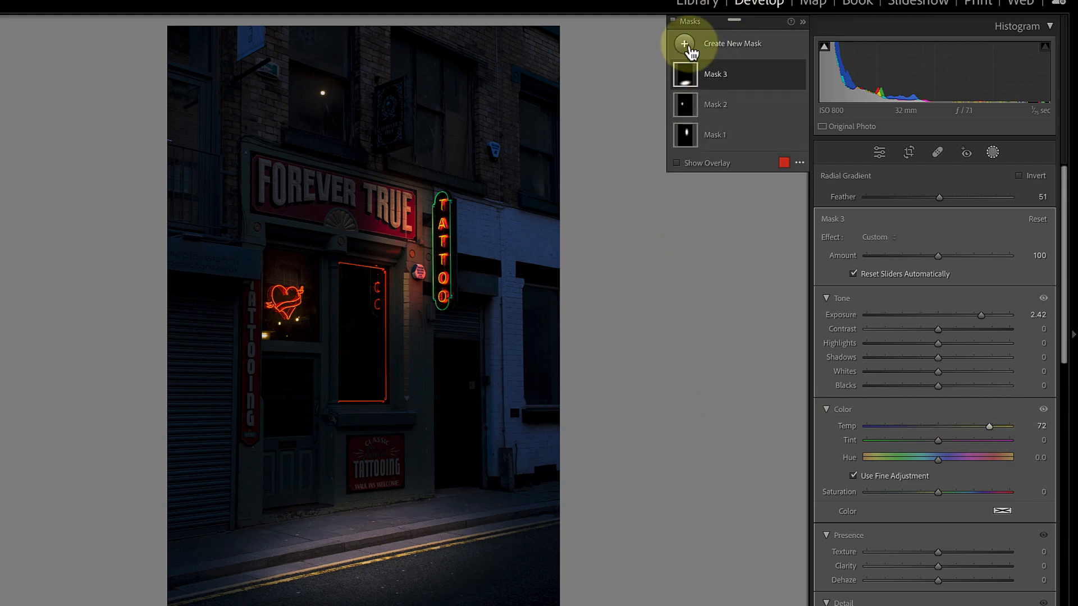
pyautogui.click(684, 43)
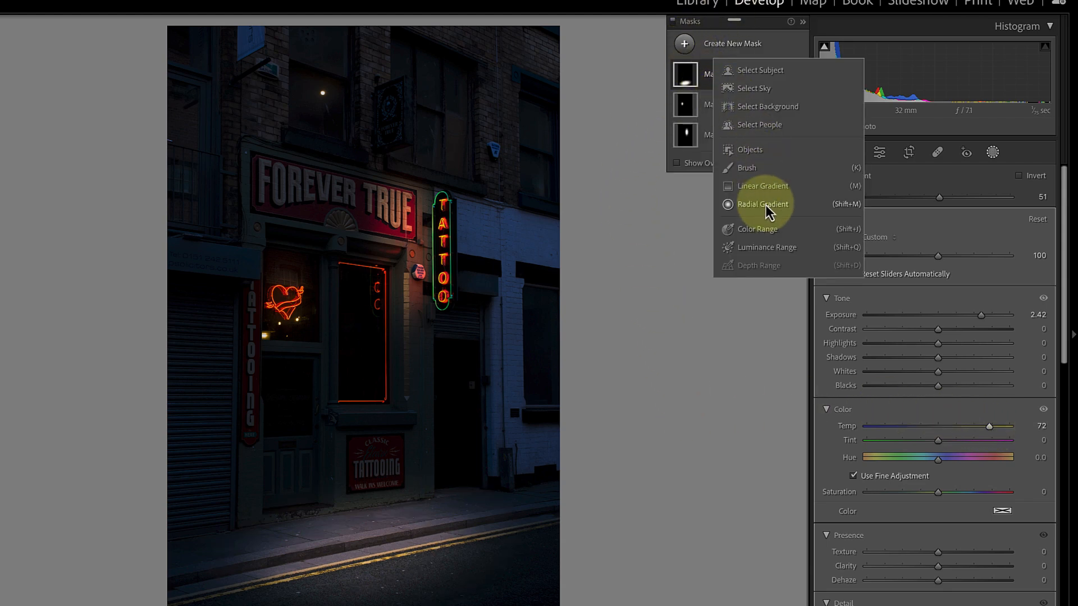
# Step: Add a fourth radial mask over the shop entrance at Exposure 1.90, Temp 47, with Shadows raised
pyautogui.click(763, 204)
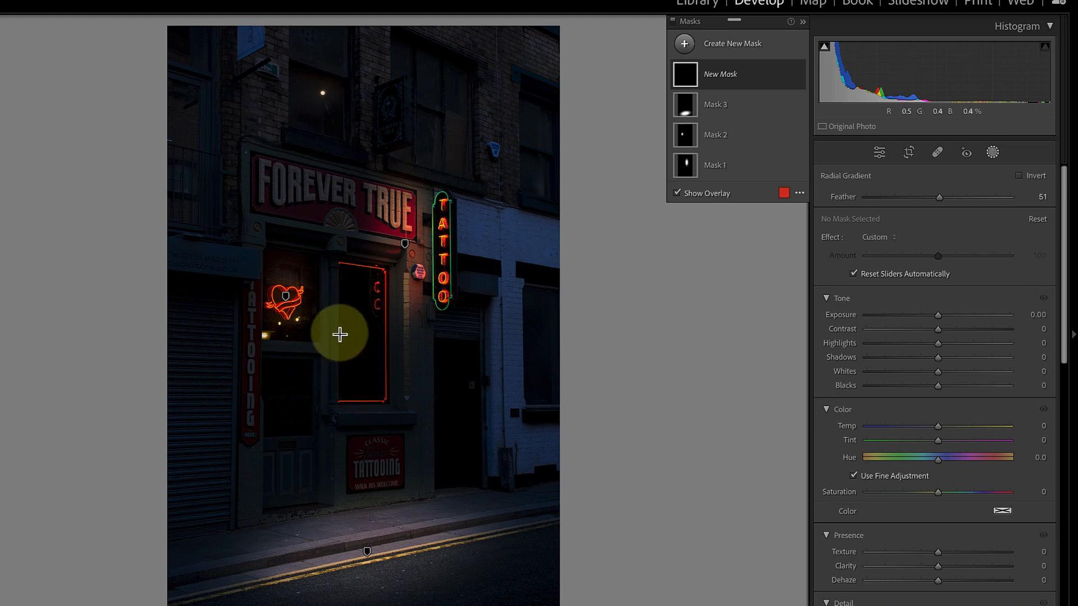
pyautogui.moveTo(341, 335); pyautogui.dragTo(362, 176)
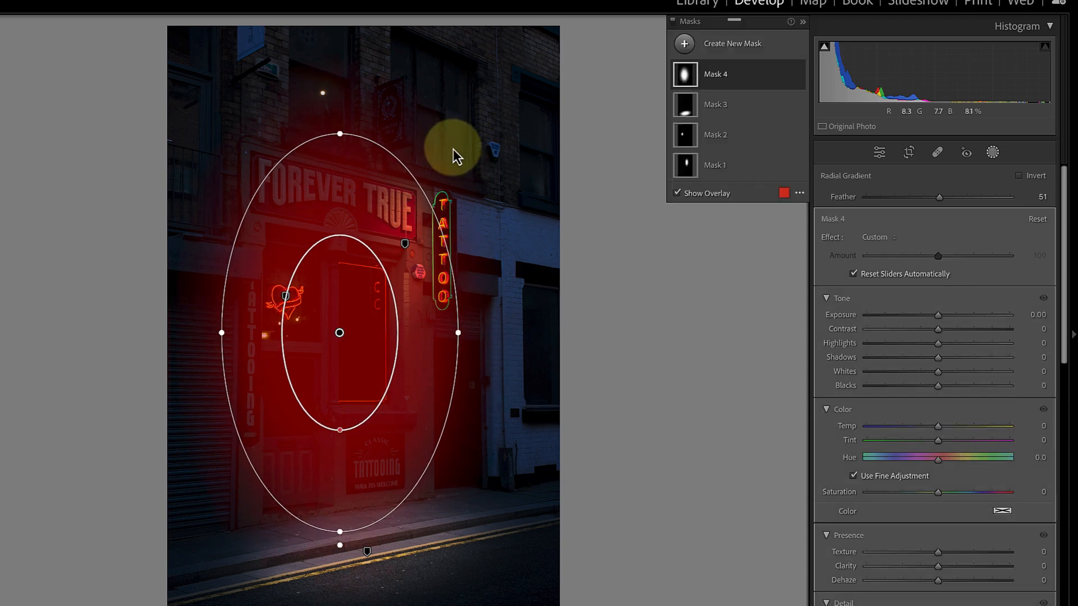
pyautogui.moveTo(937, 314); pyautogui.dragTo(944, 314)
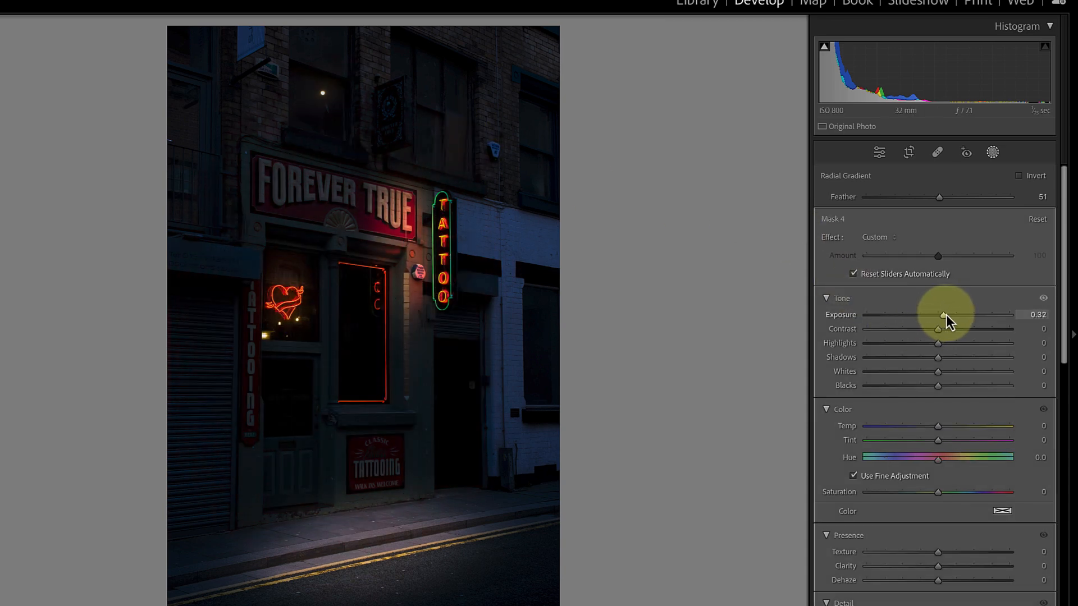
pyautogui.moveTo(943, 315); pyautogui.dragTo(973, 315)
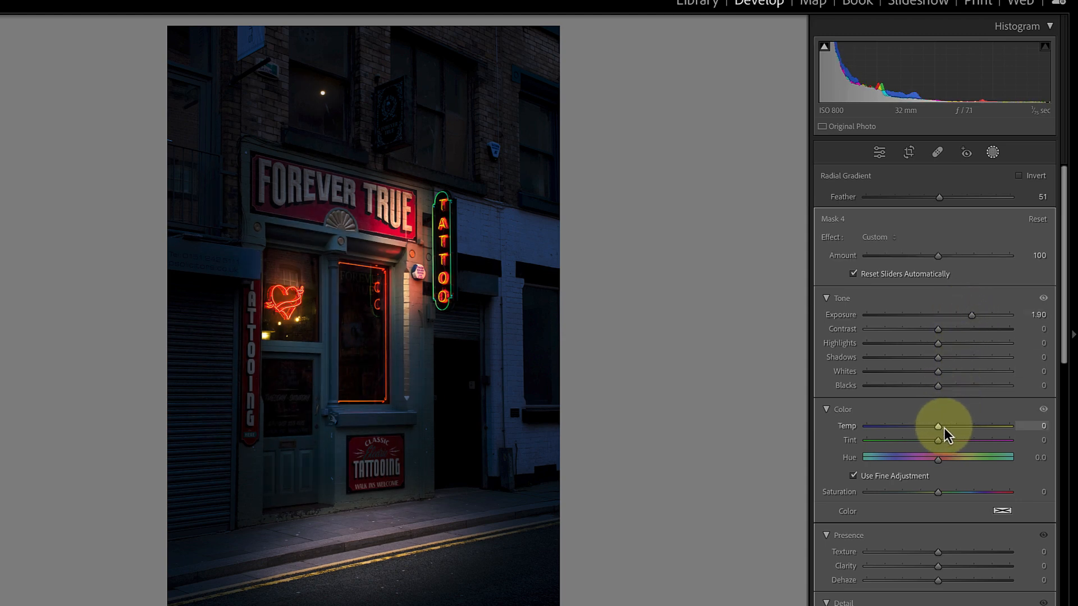
pyautogui.moveTo(937, 425); pyautogui.dragTo(962, 426)
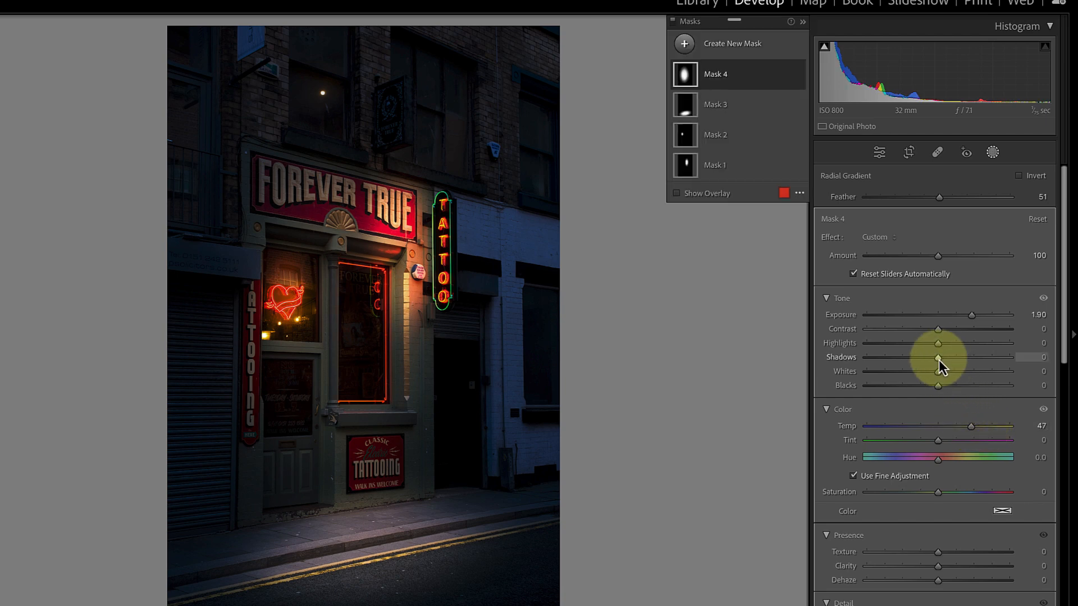
pyautogui.moveTo(937, 358); pyautogui.dragTo(1008, 358)
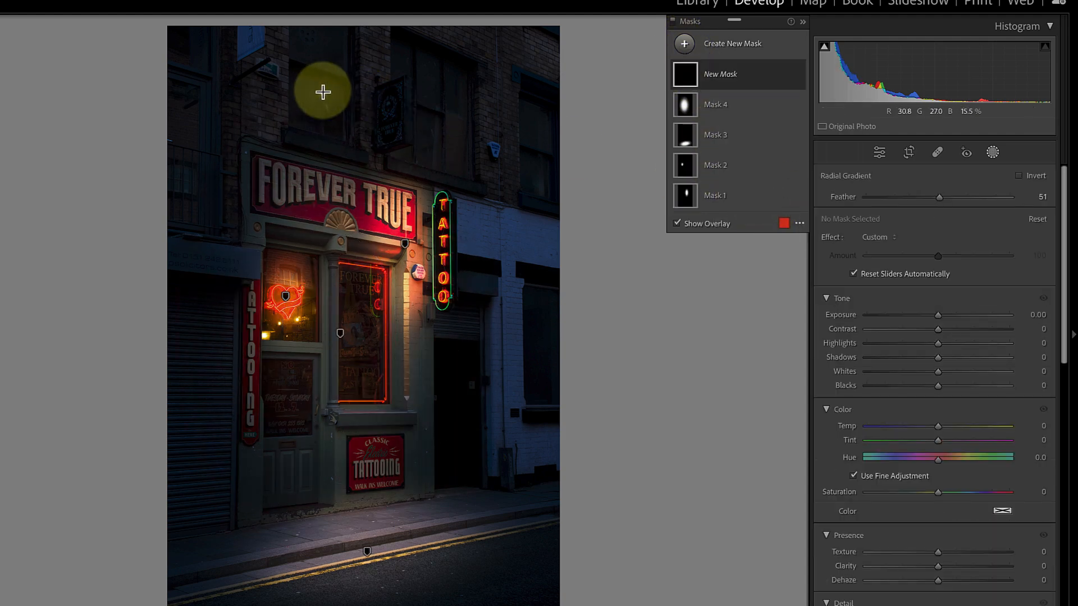
# Step: Light the upstairs window with Mask 5: Exposure 2.40, Temp 64, Shadows 60, Highlights 38, Whites 41
pyautogui.moveTo(322, 92); pyautogui.dragTo(350, 142)
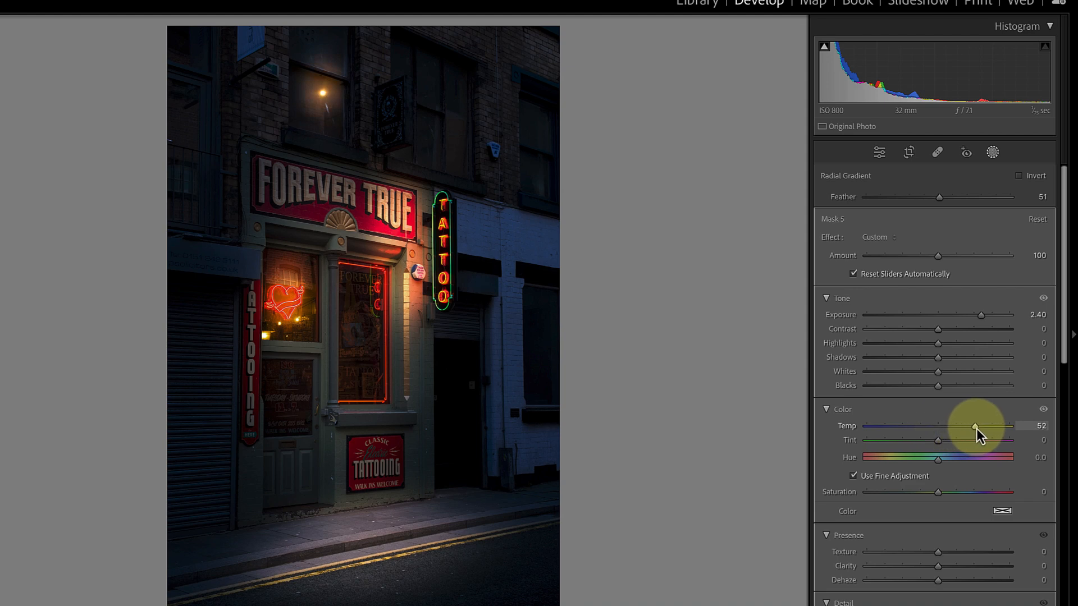
pyautogui.moveTo(974, 426); pyautogui.dragTo(982, 426)
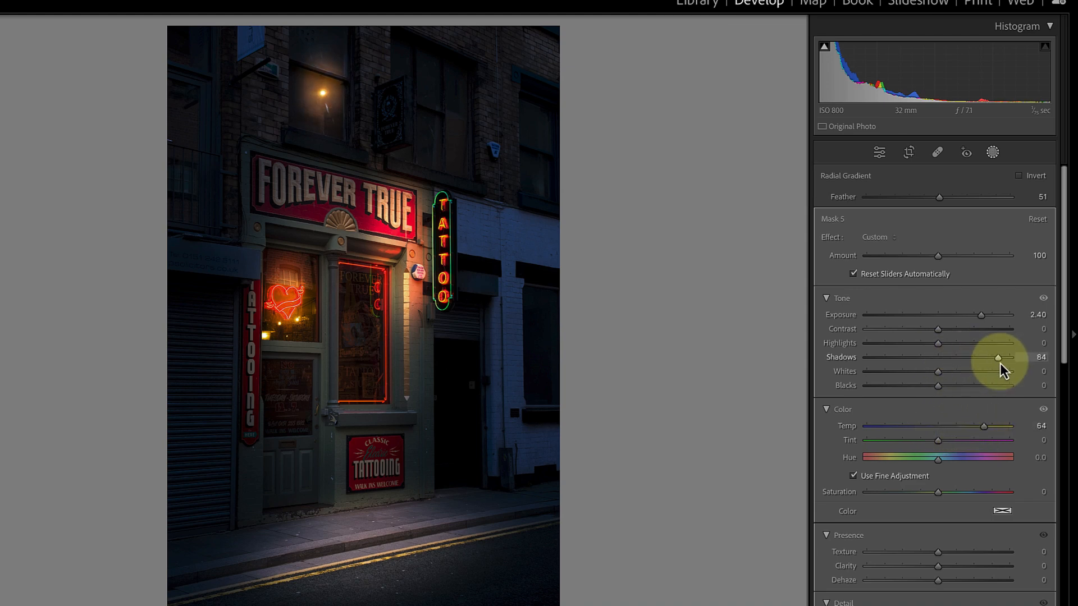
pyautogui.moveTo(996, 358); pyautogui.dragTo(980, 358)
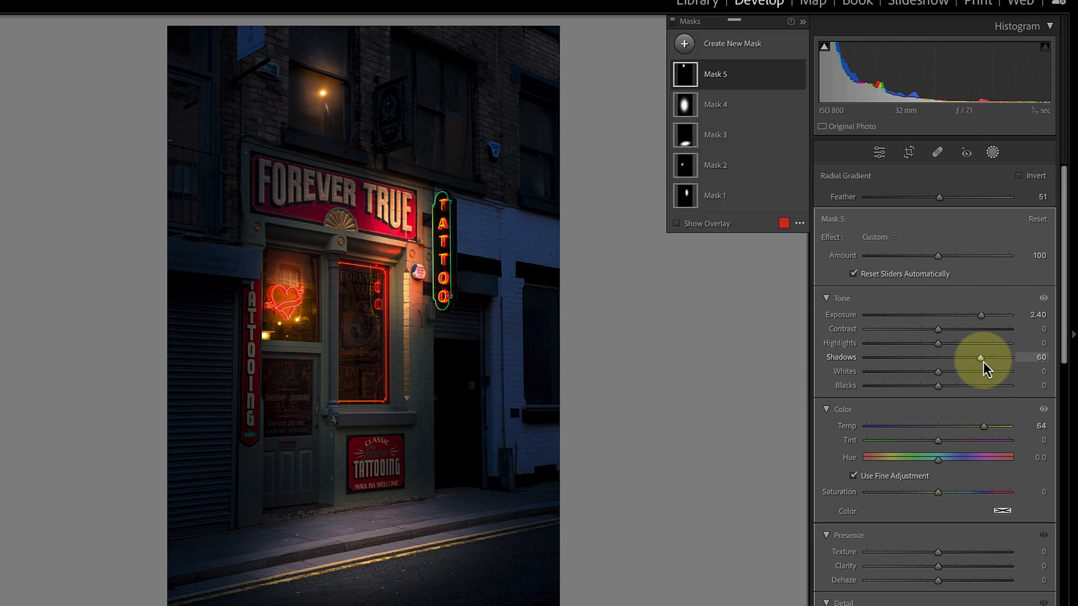
pyautogui.moveTo(948, 345)
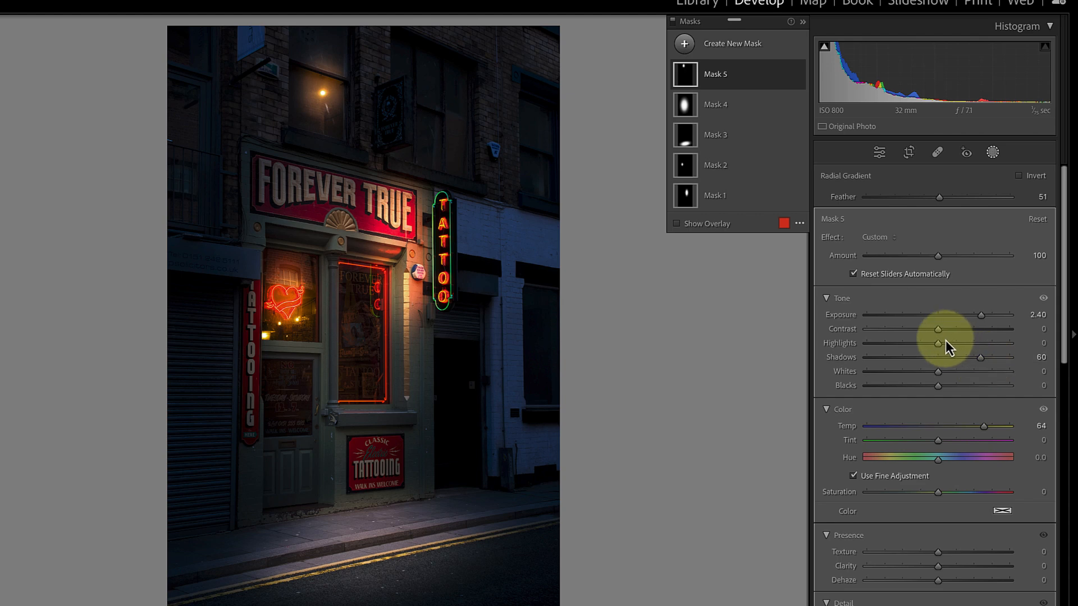
pyautogui.moveTo(938, 343); pyautogui.dragTo(968, 343)
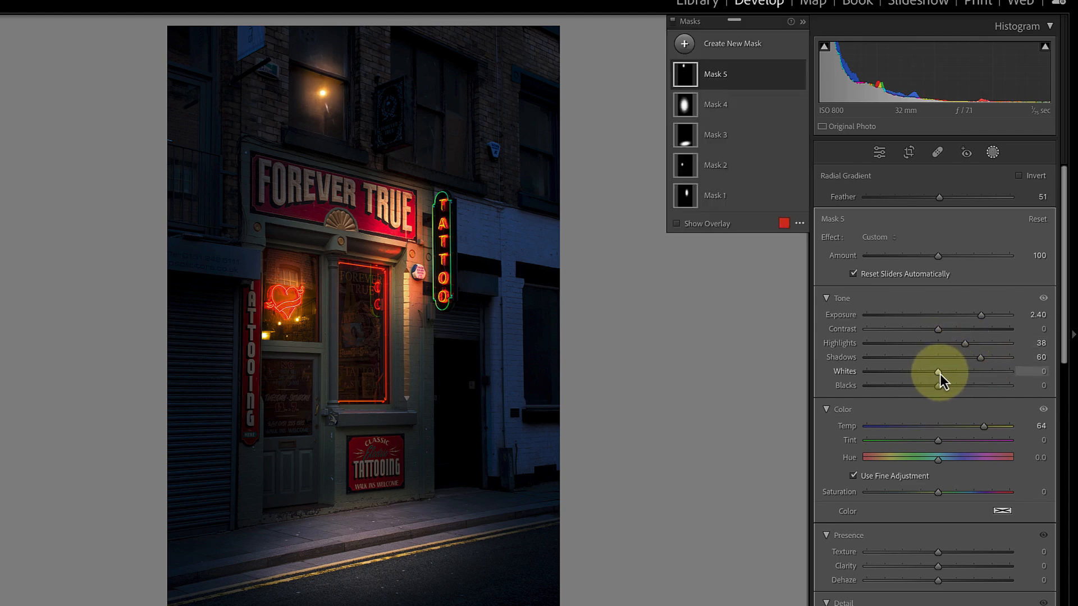
pyautogui.moveTo(937, 371); pyautogui.dragTo(965, 371)
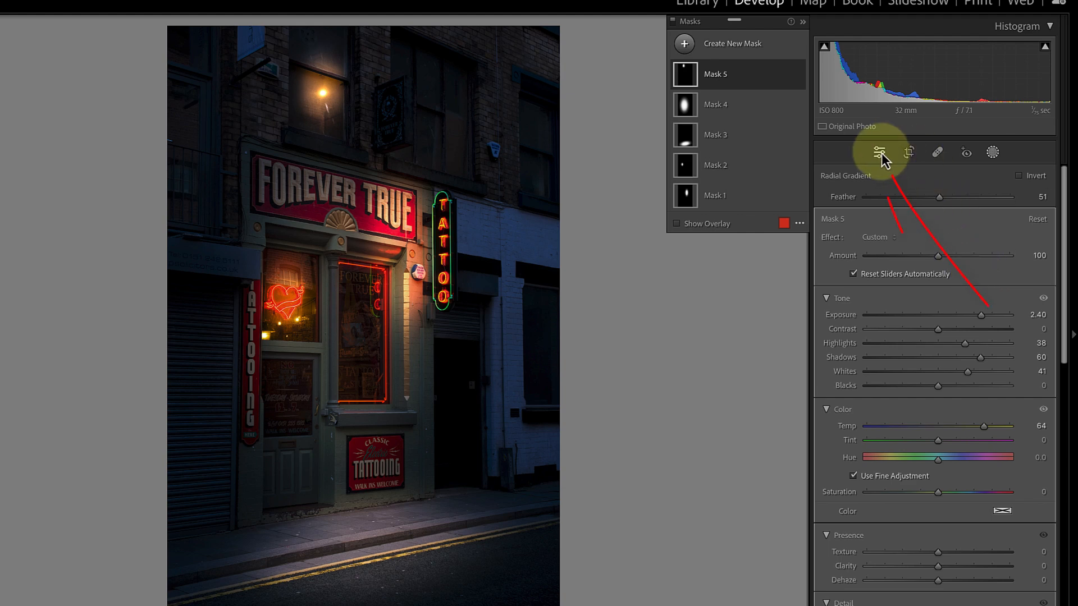
# Step: Apply a Post-Crop Vignette with Amount −28 and Midpoint 40 to the whole photo
pyautogui.click(879, 152)
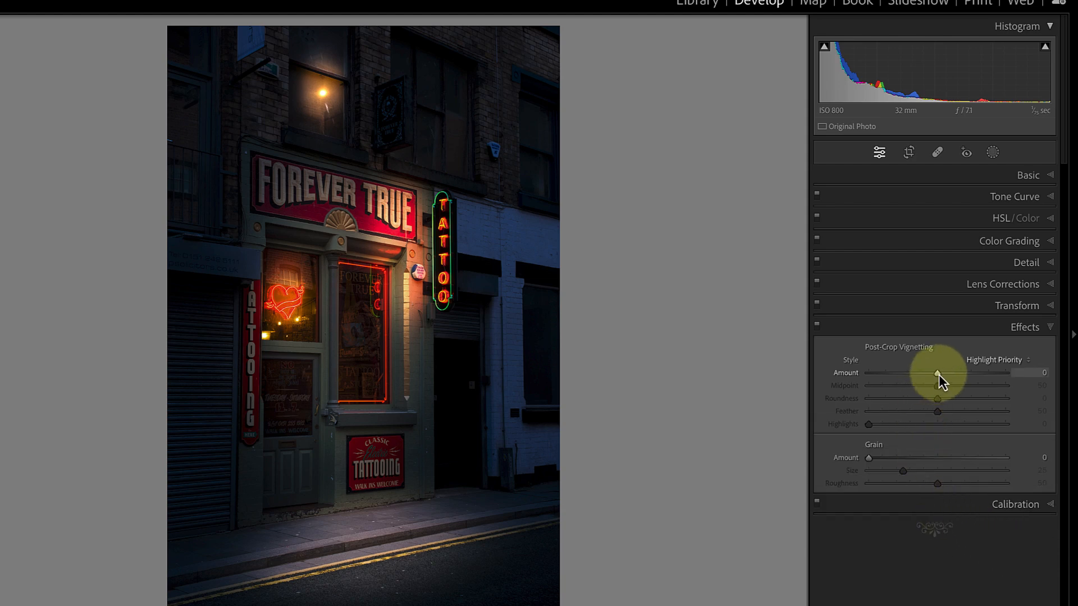
pyautogui.moveTo(937, 373); pyautogui.dragTo(889, 373)
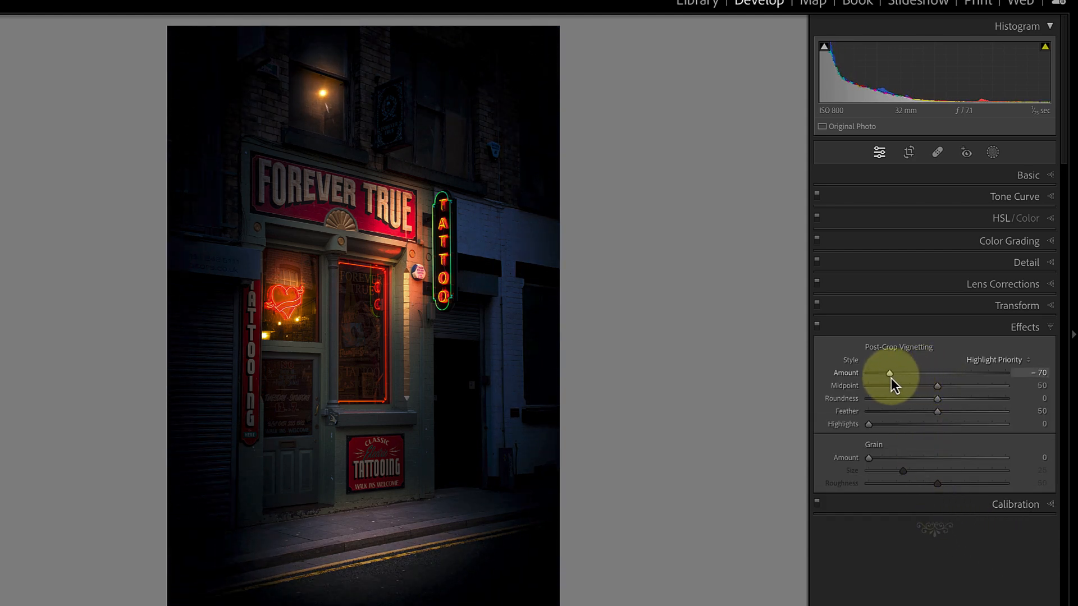
pyautogui.moveTo(889, 373); pyautogui.dragTo(919, 373)
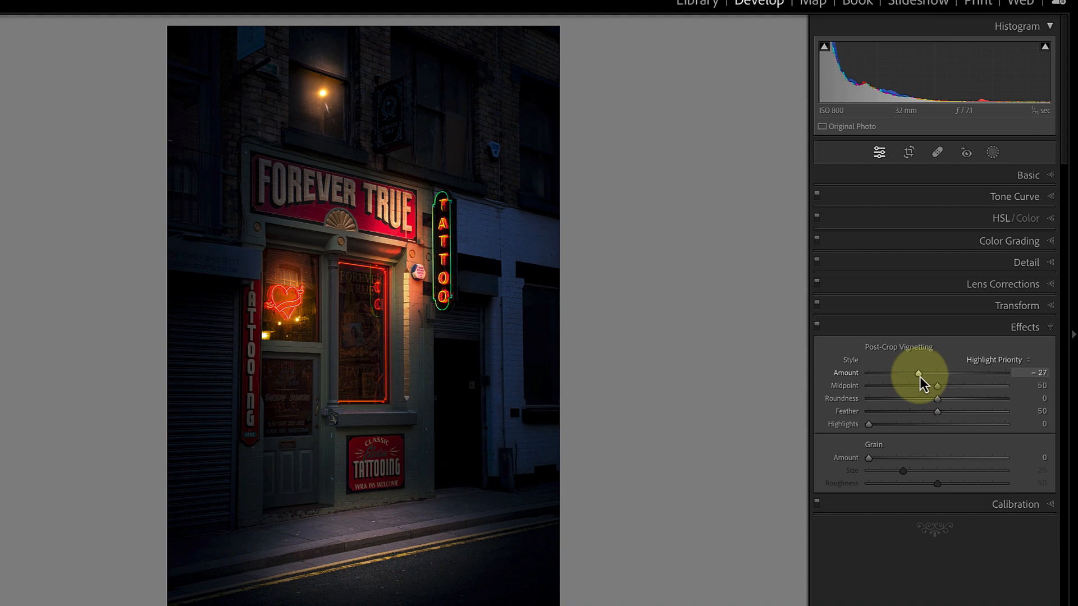
pyautogui.moveTo(935, 386); pyautogui.dragTo(913, 386)
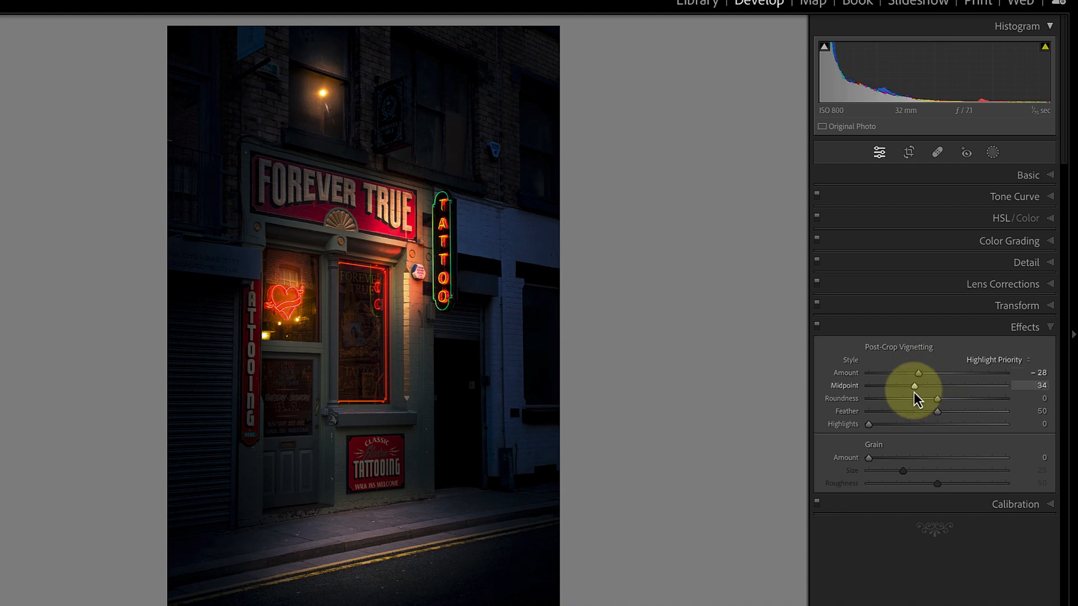
pyautogui.moveTo(913, 385); pyautogui.dragTo(925, 385)
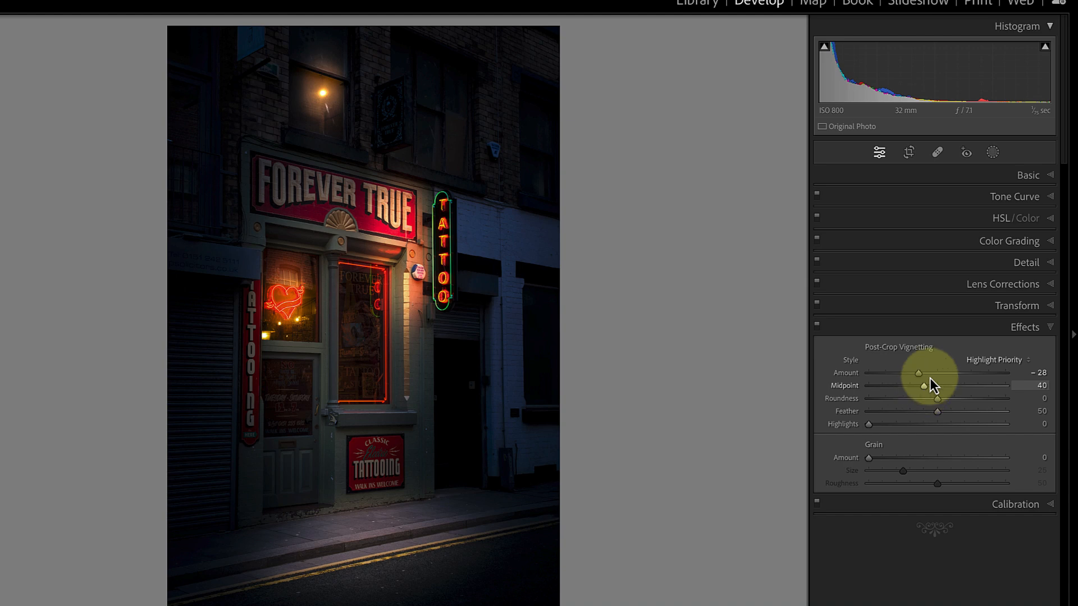
pyautogui.click(992, 152)
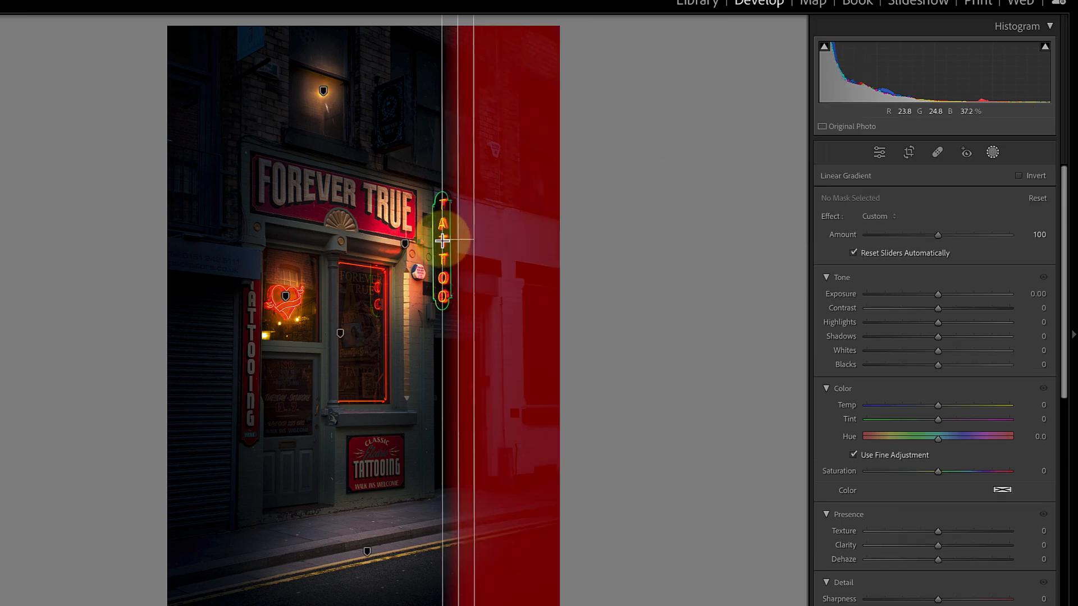
# Step: Darken the right-hand white wall with a Linear Gradient mask at Highlights −52
pyautogui.moveTo(442, 241); pyautogui.dragTo(420, 241)
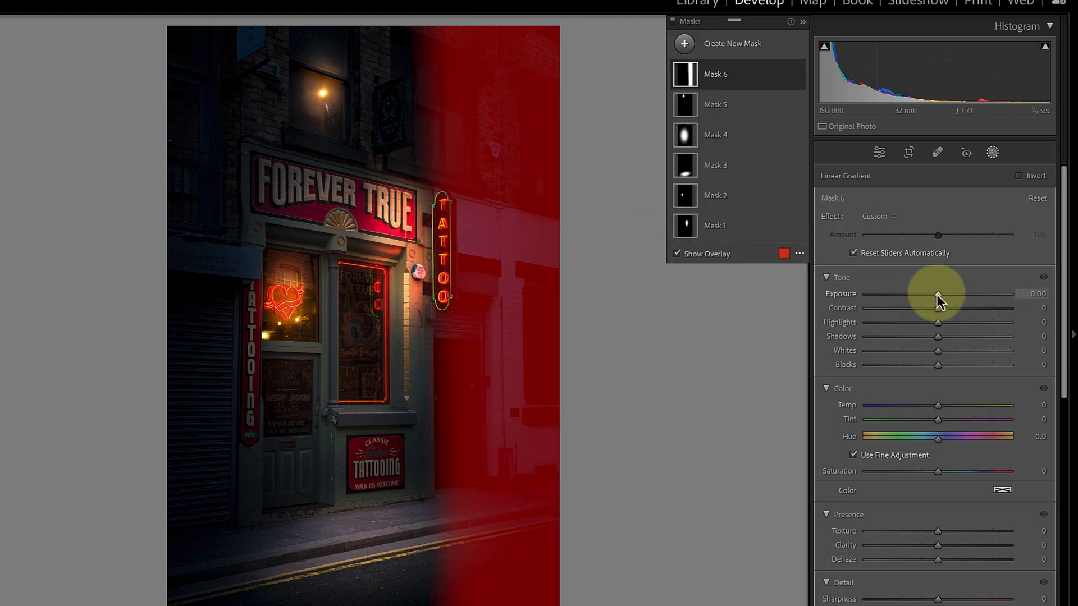
pyautogui.moveTo(938, 321); pyautogui.dragTo(906, 321)
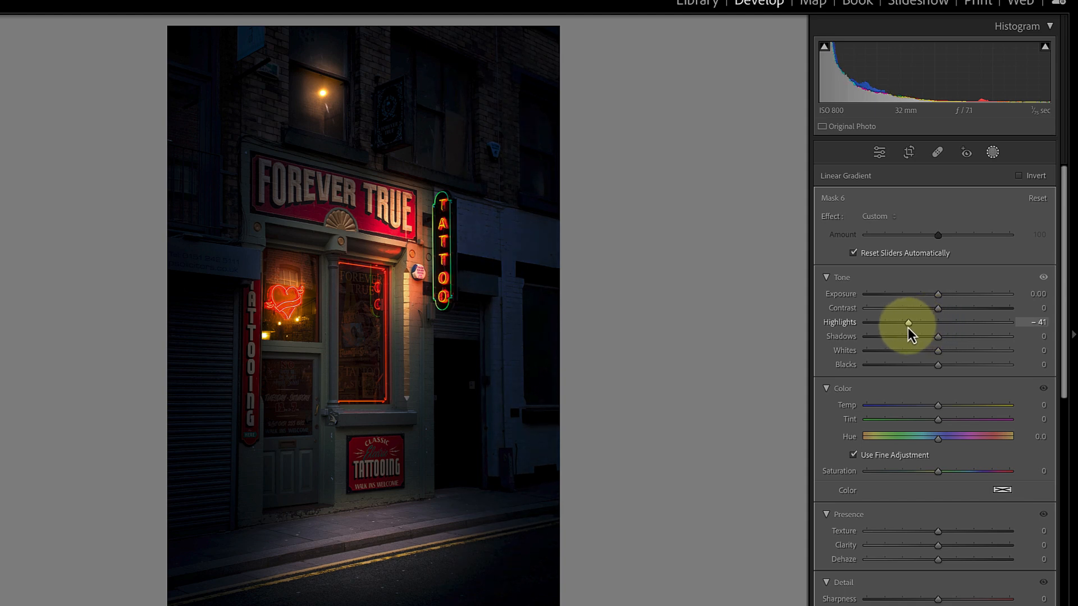
pyautogui.moveTo(906, 324); pyautogui.dragTo(891, 323)
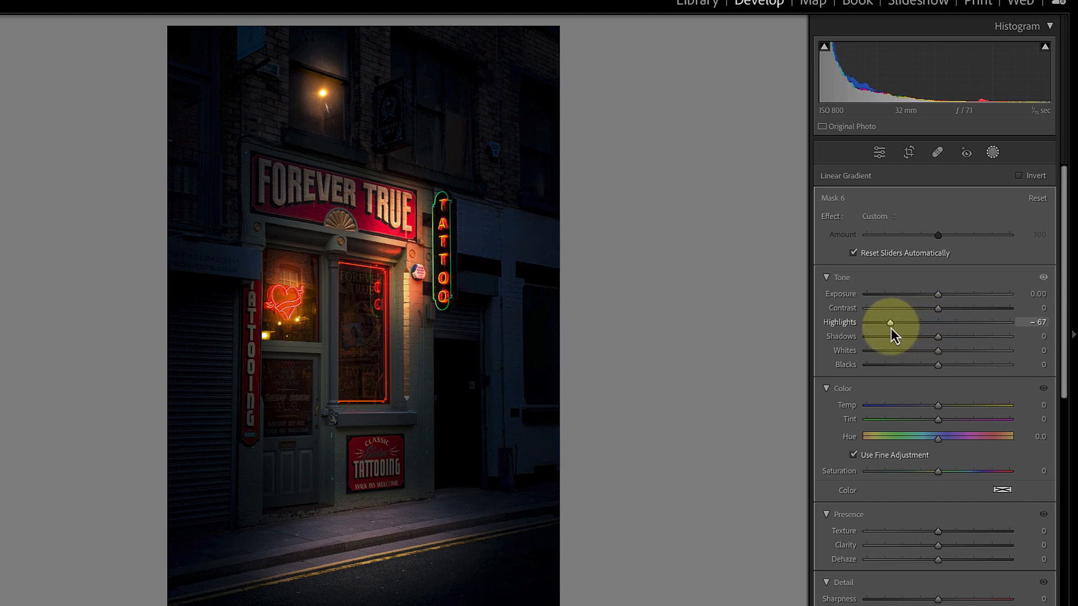
pyautogui.moveTo(890, 323); pyautogui.dragTo(903, 322)
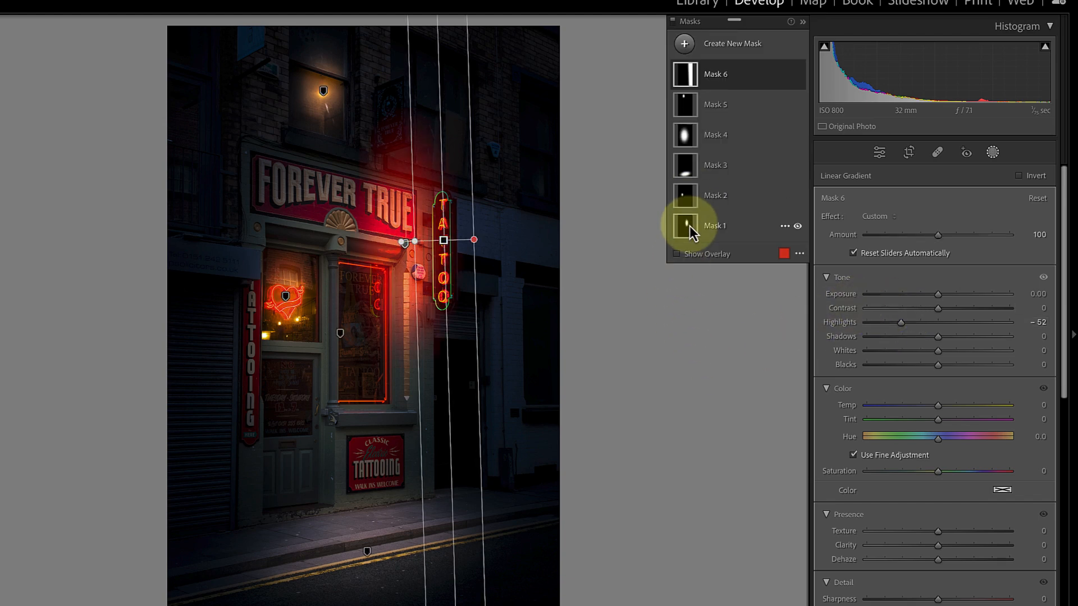
# Step: Retune the mask Amounts: Mask 1 revisited, heart-window Mask 2 to 83, pavement Mask 3 to 127
pyautogui.click(714, 226)
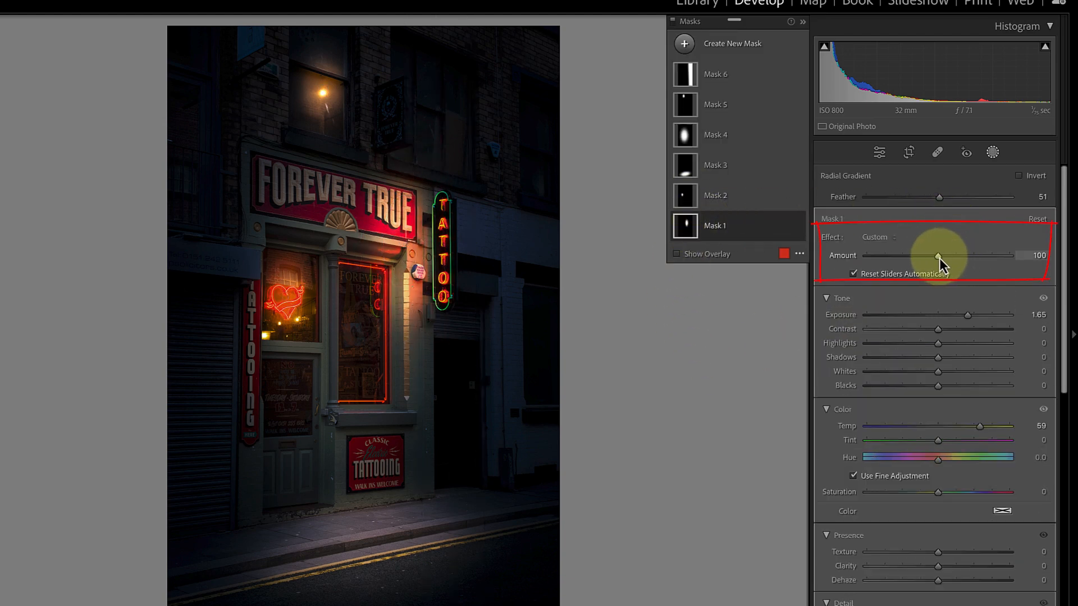
pyautogui.moveTo(937, 255); pyautogui.dragTo(909, 255)
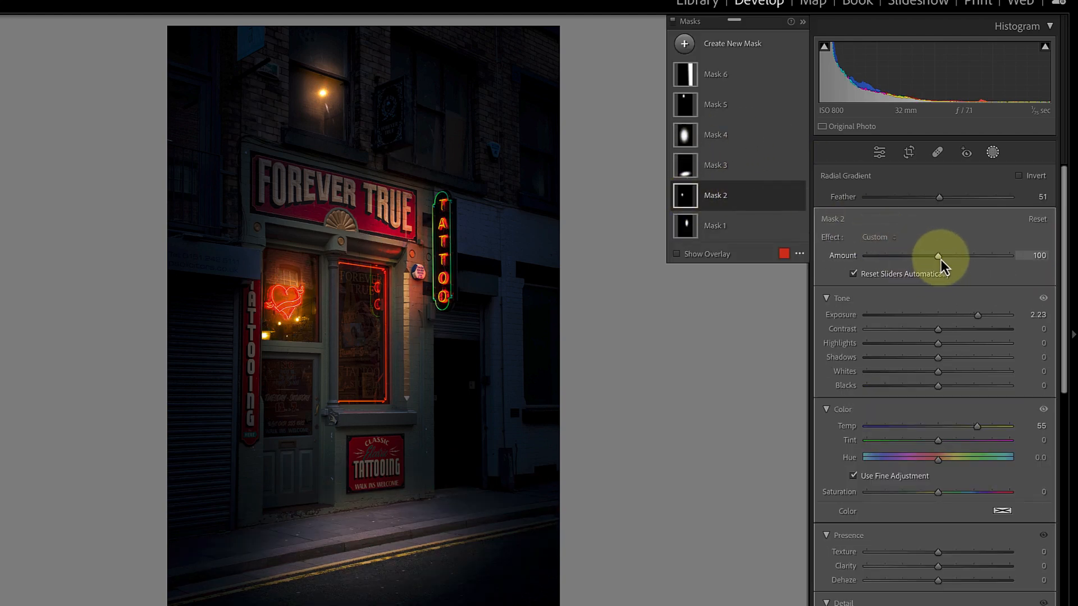
pyautogui.moveTo(937, 255); pyautogui.dragTo(929, 255)
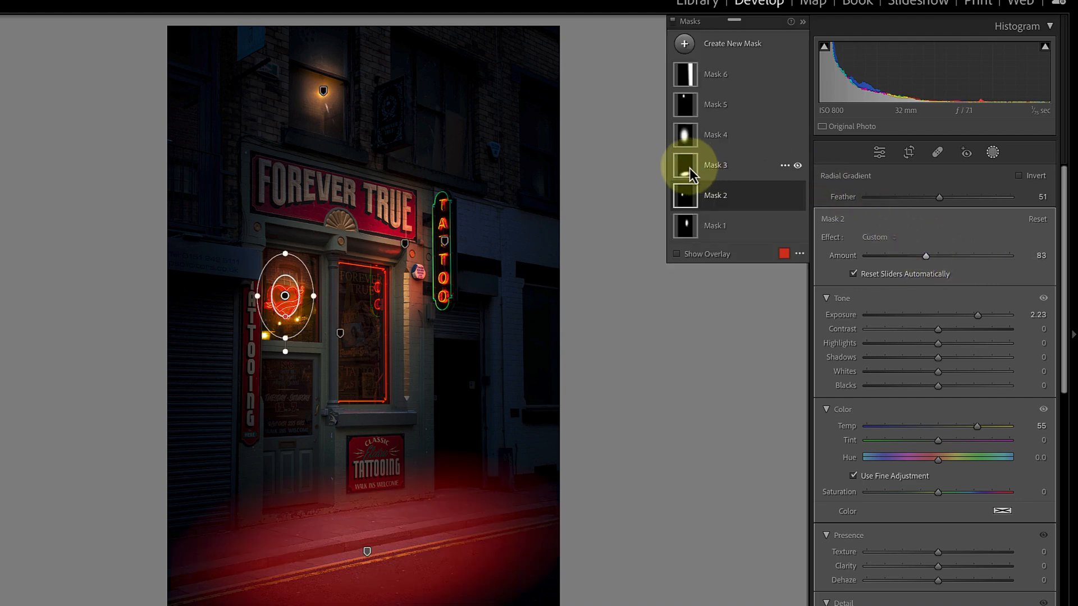
pyautogui.moveTo(925, 255); pyautogui.dragTo(956, 255)
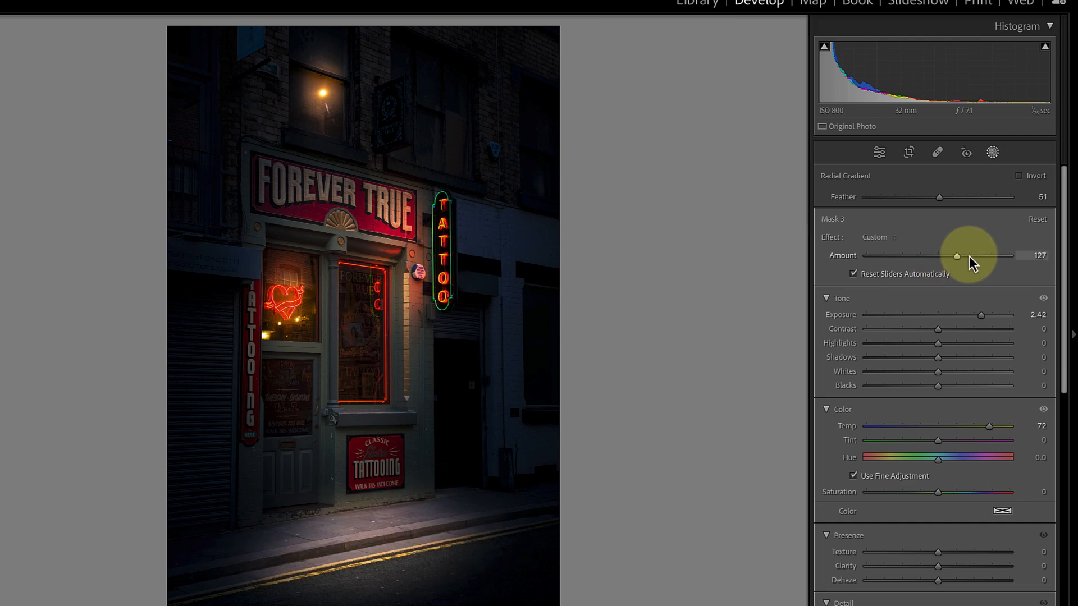
pyautogui.moveTo(958, 254); pyautogui.dragTo(947, 255)
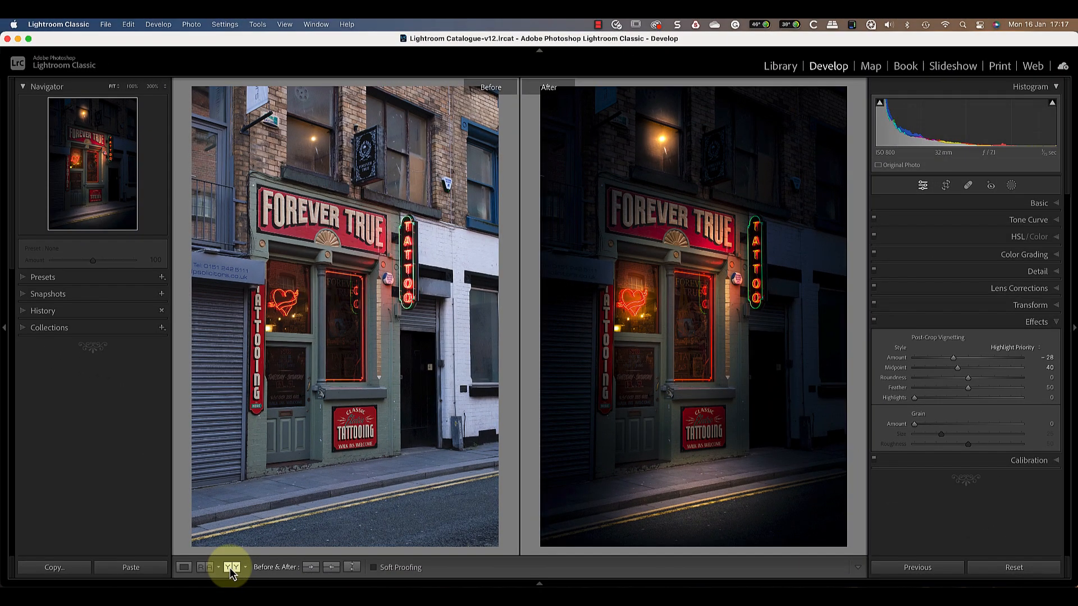
pyautogui.moveTo(233, 567)
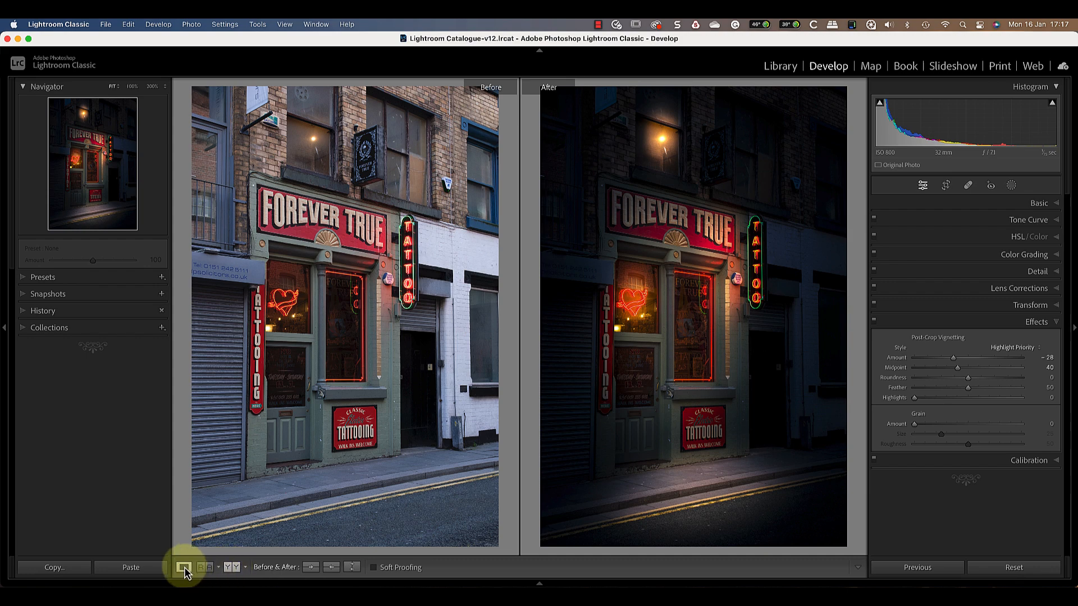
pyautogui.click(184, 567)
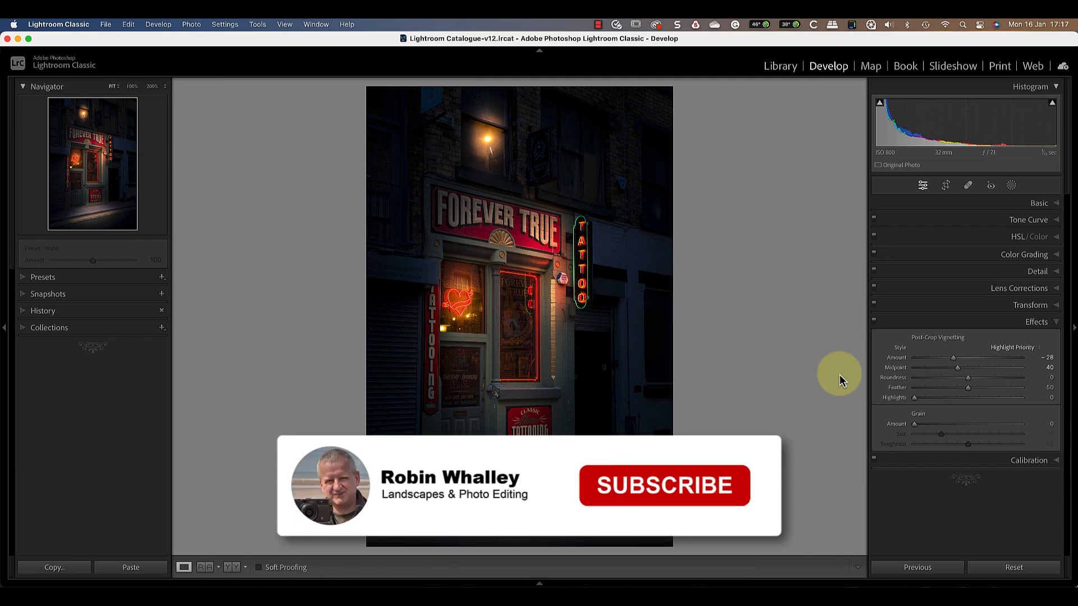
pyautogui.click(663, 486)
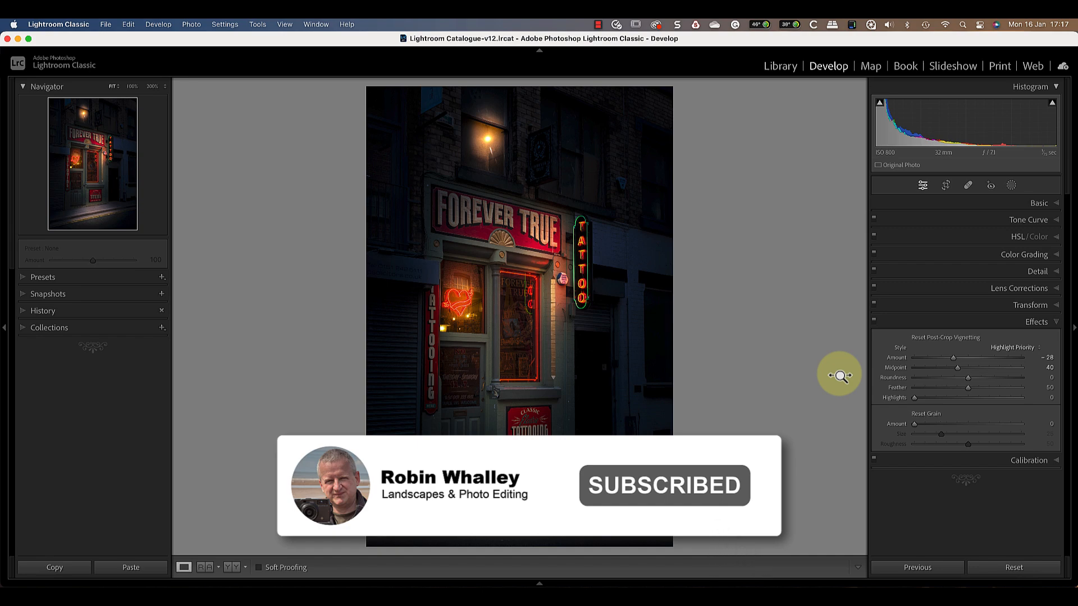